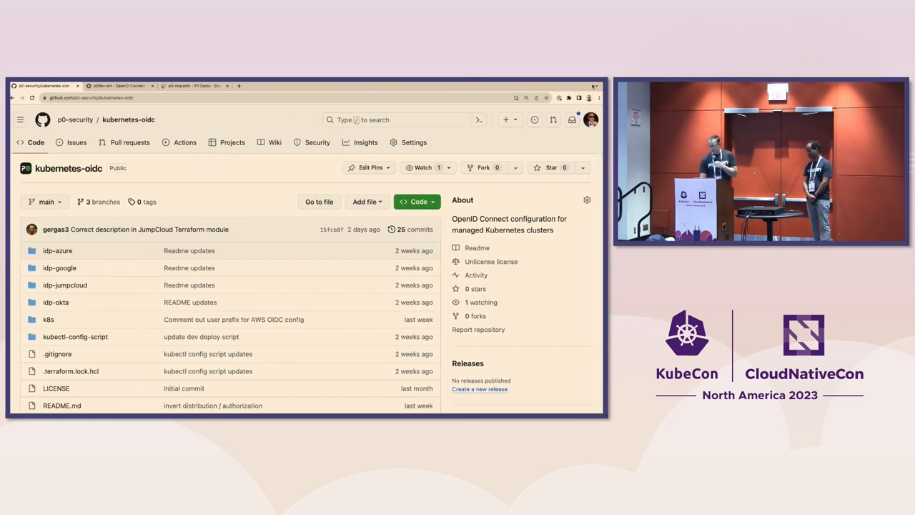
Copy the p0-security/kubernetes-oidc clone URL from GitHub's Code button
click(416, 201)
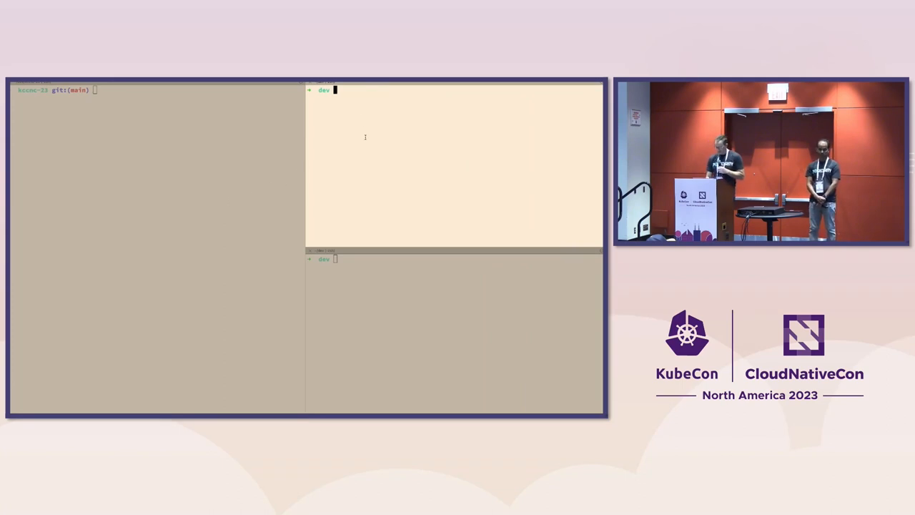
text(git cl)
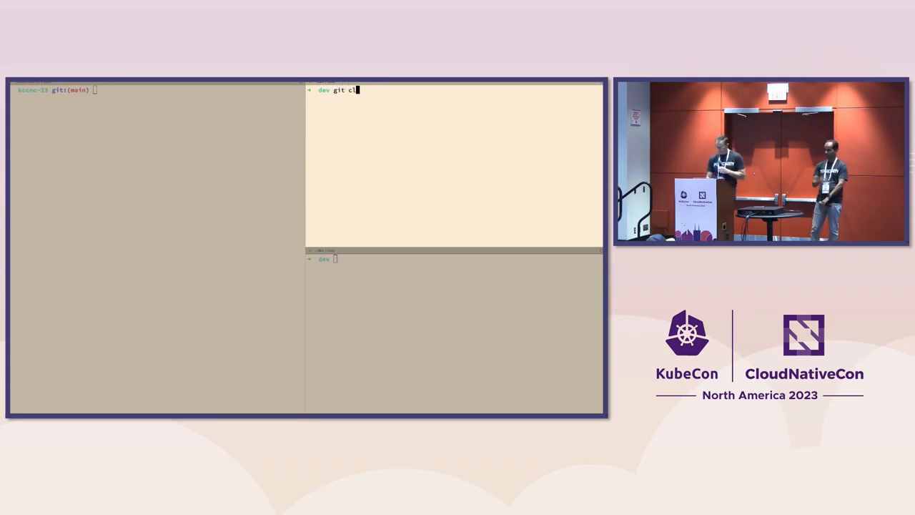
text(one)
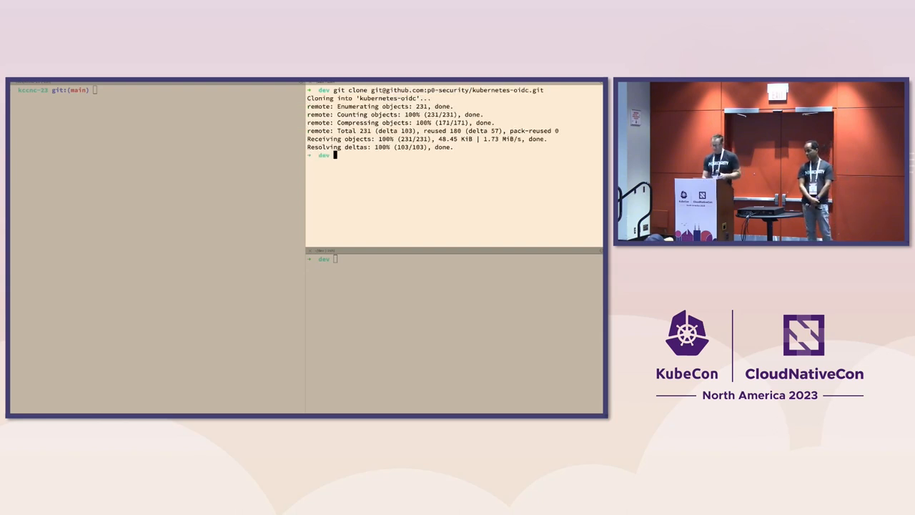
text(les)
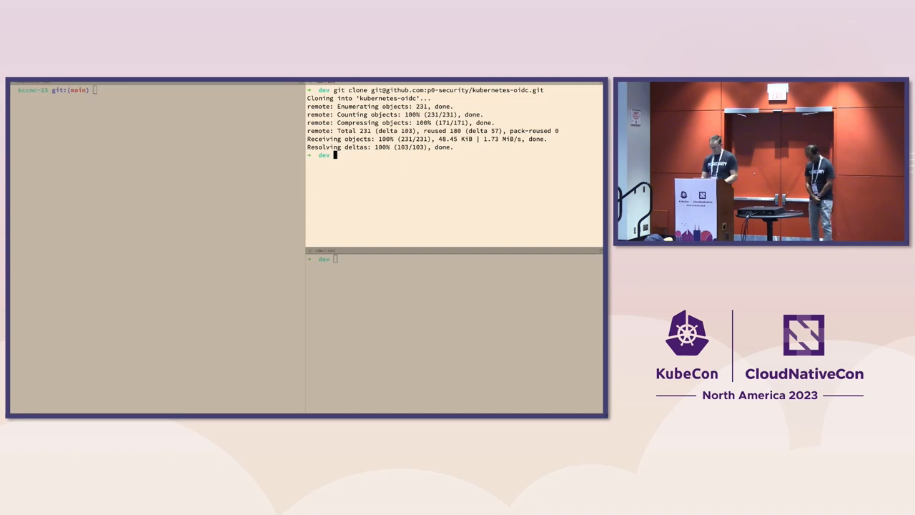
text(cd kubernetes-oidc)
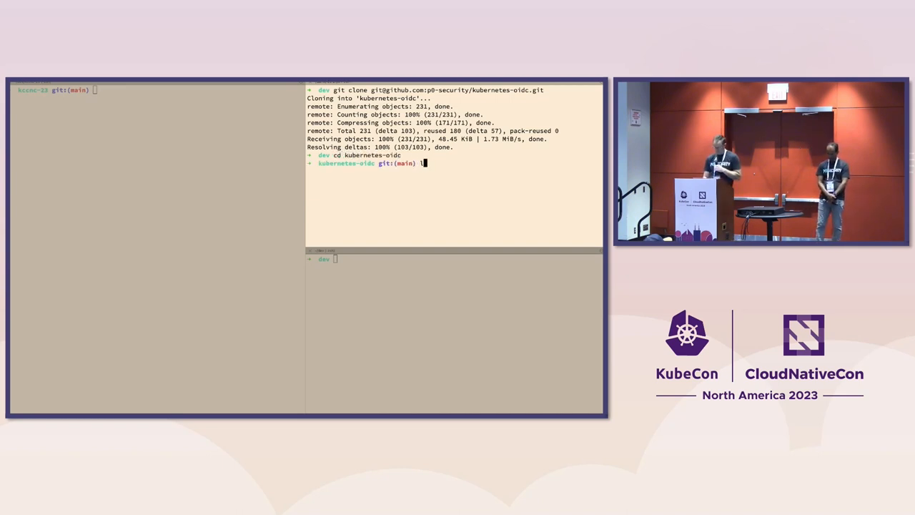
text(less R)
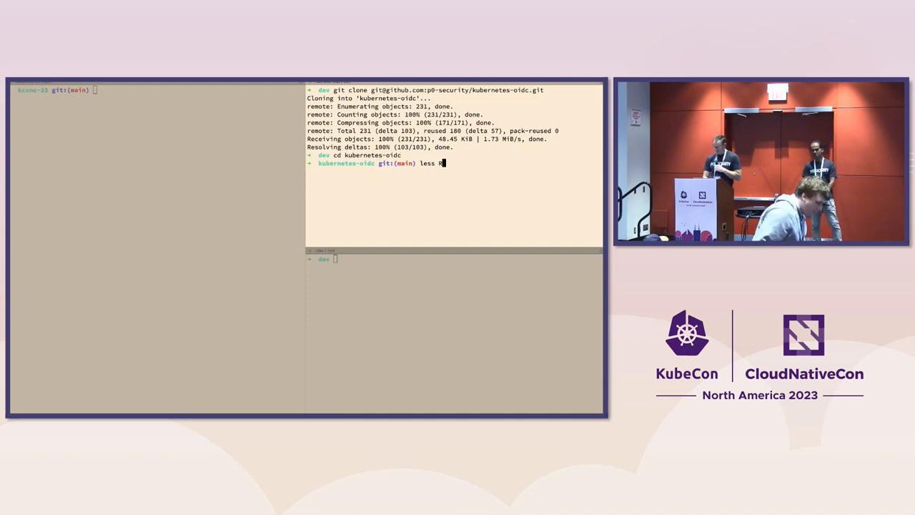
text(EAD)
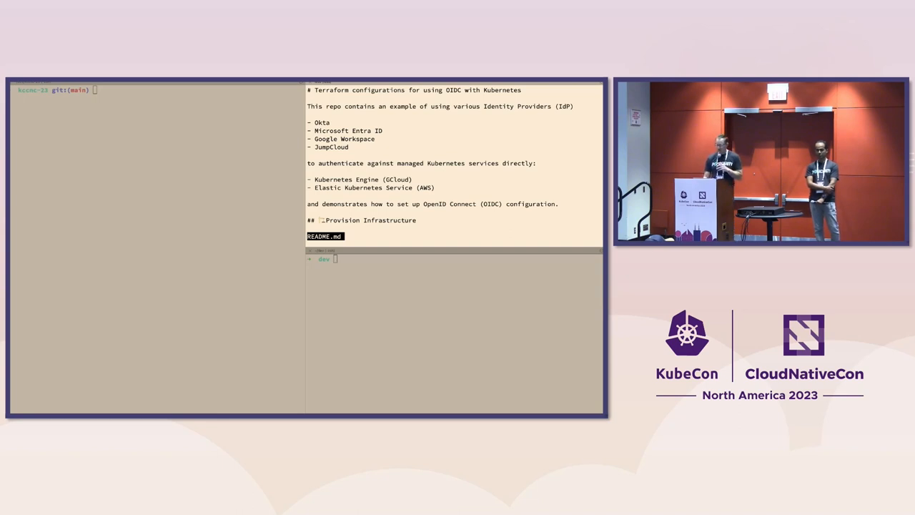
Read the README down to step 2 and cd the lower pane into kubernetes-oidc/
scroll(down, 3)
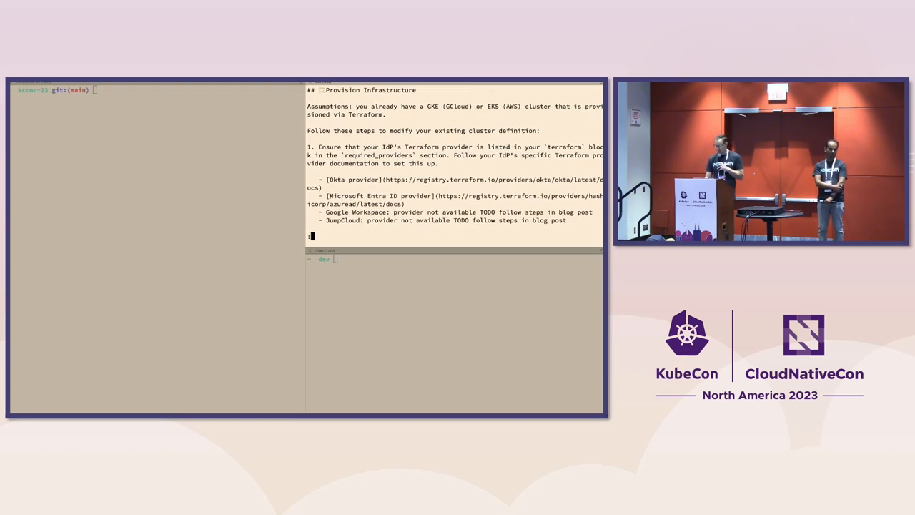
scroll(down, 3)
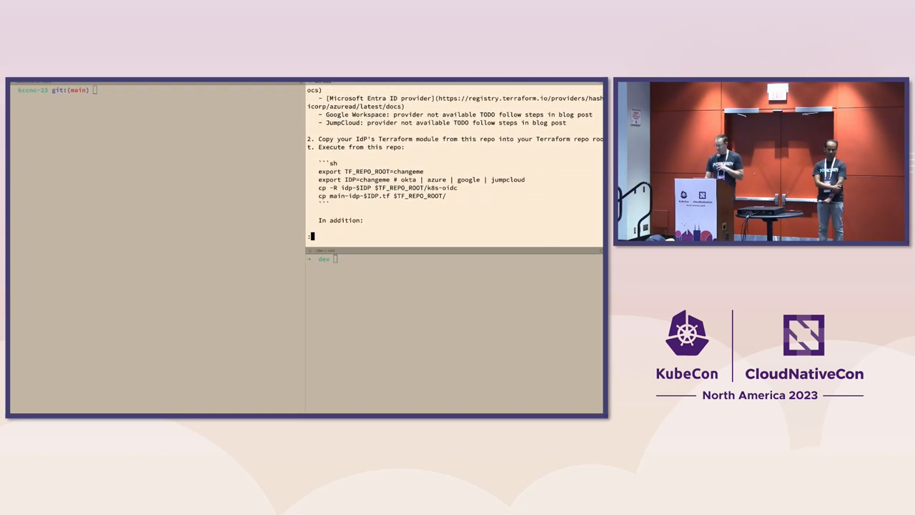
scroll(down, 3)
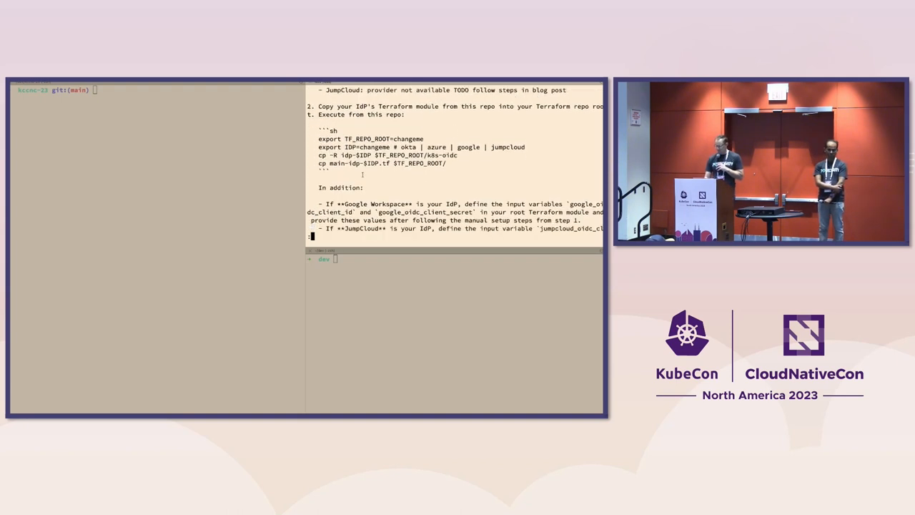
text(cd)
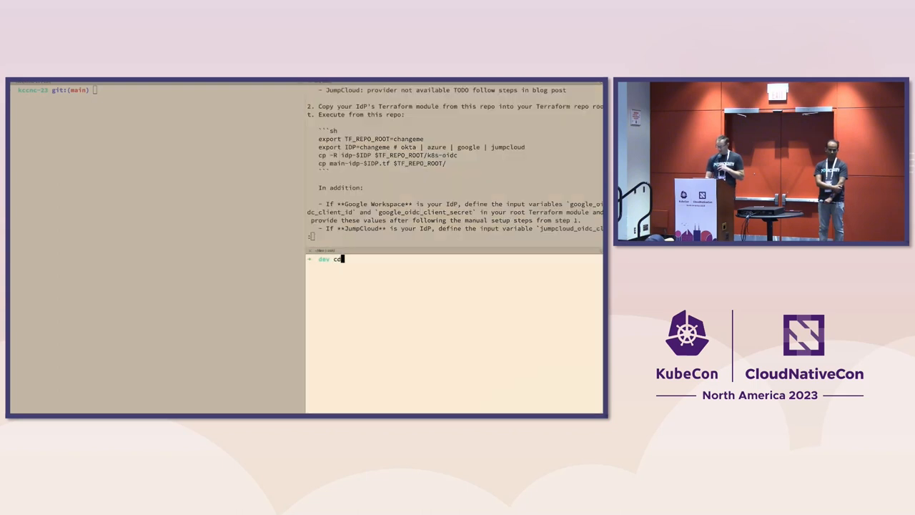
text(kubernetes-oidc/)
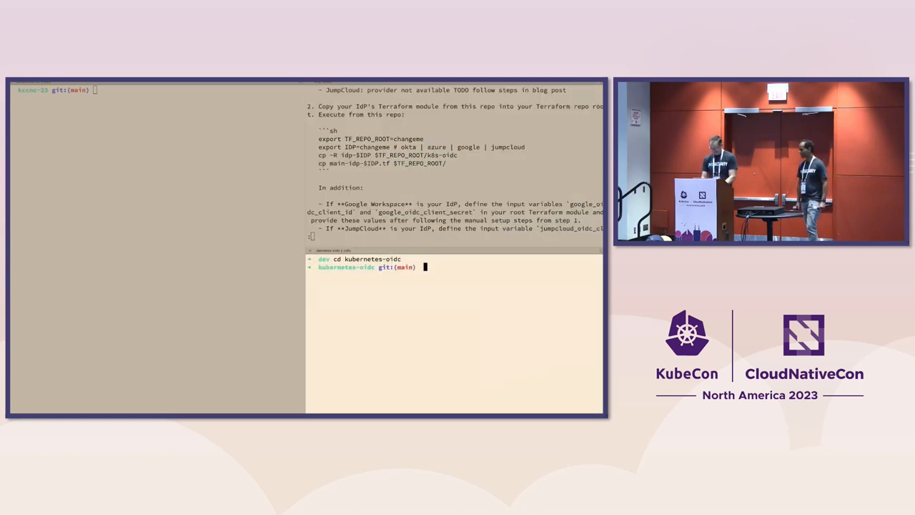
Export TF_REPO_ROOT=~/dev/kccnc-23 and IDP=okta, then copy the Okta module files there
text(export TF_REPO_ROOT=)
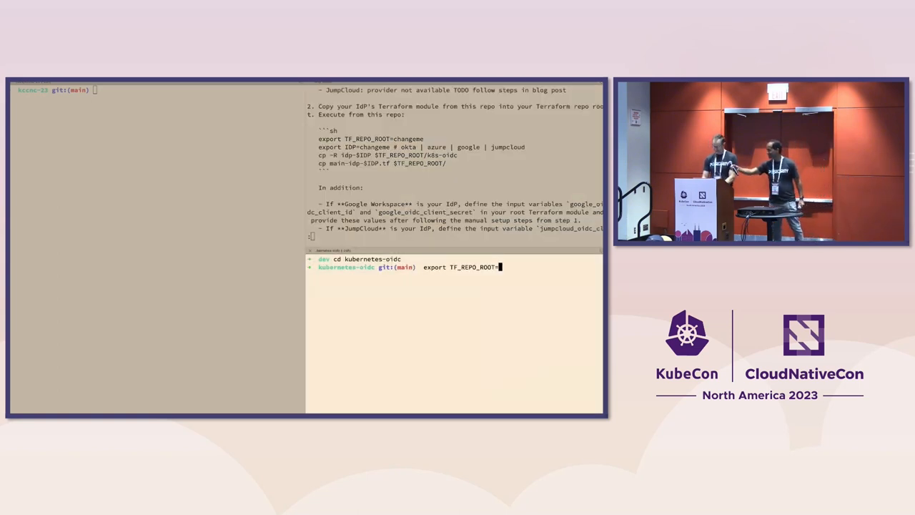
text(-)
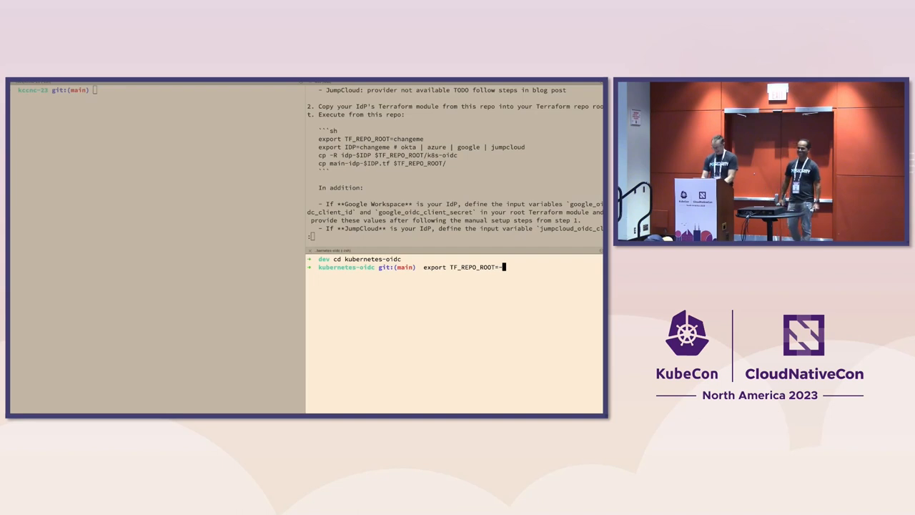
text(/kcc)
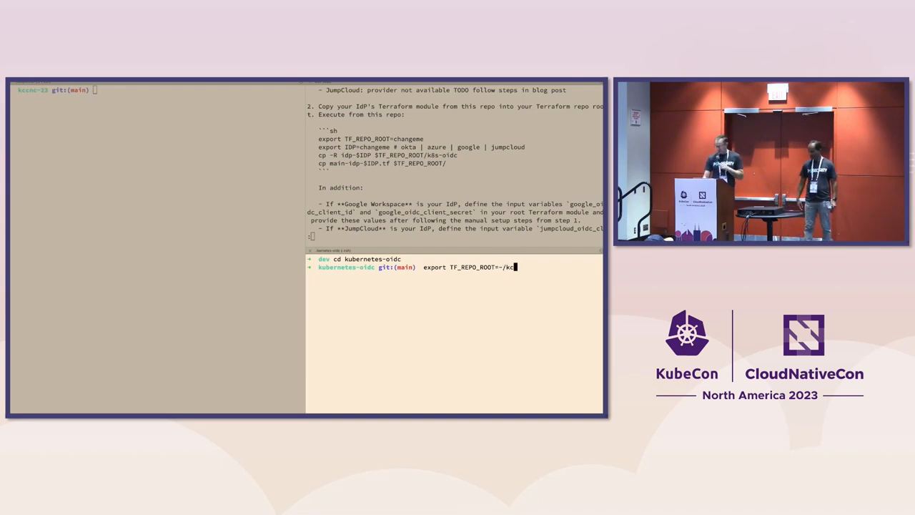
text(dev/)
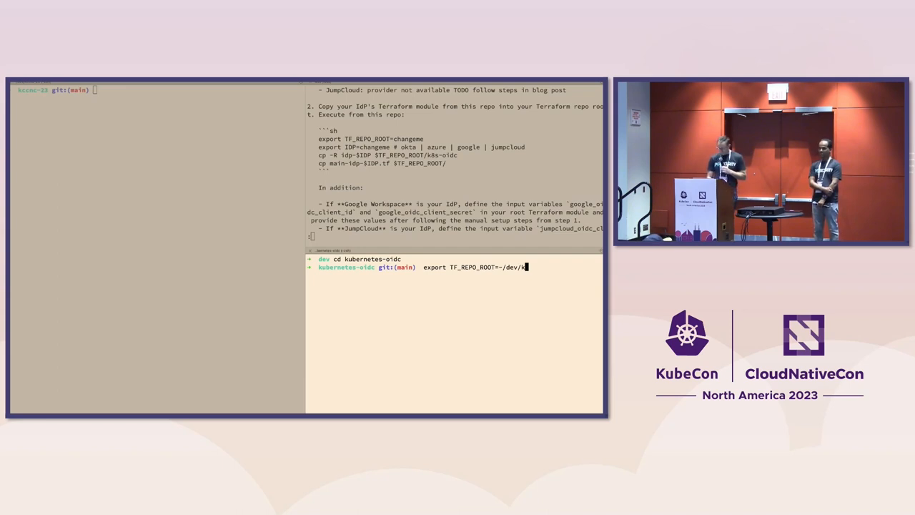
text(ccnc-23/)
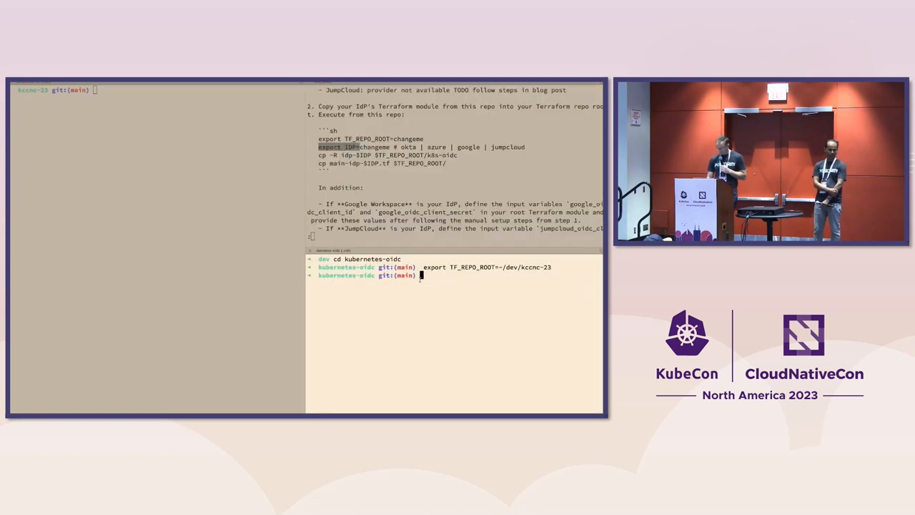
text(export IDP=okta)
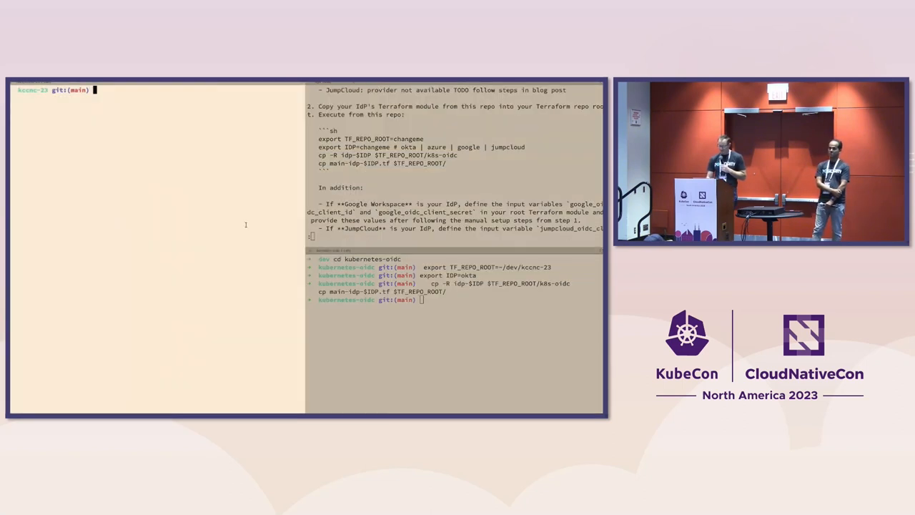
Verify git status lists k8s-oidc/ and main-idp-okta.tf untracked, then read the README's AWS section
text(git)
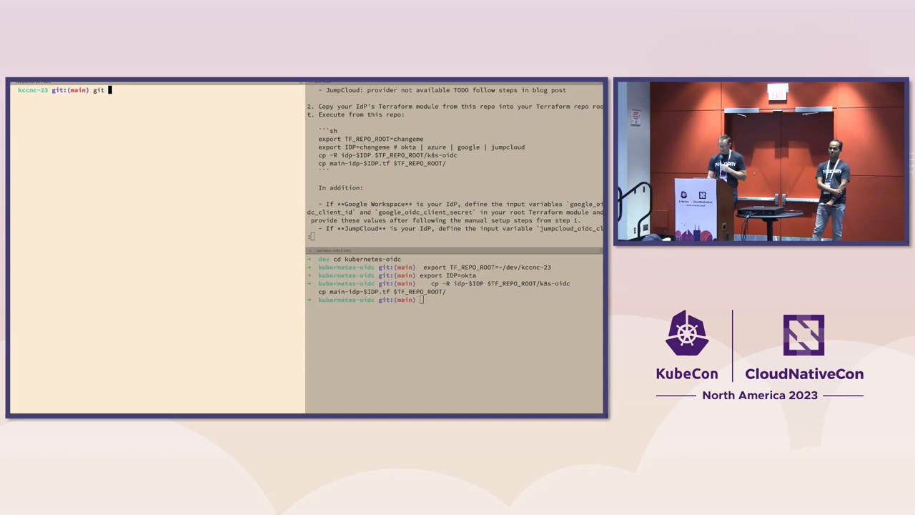
text(status)
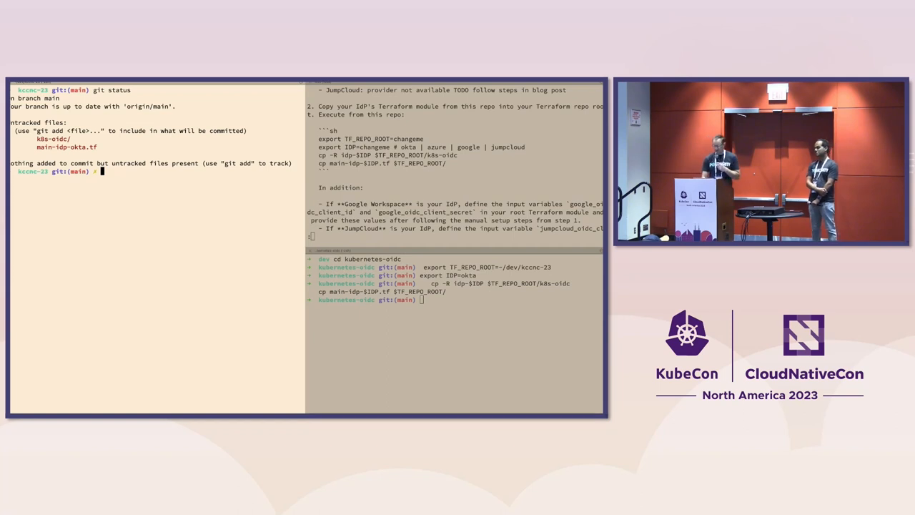
scroll(down, 3)
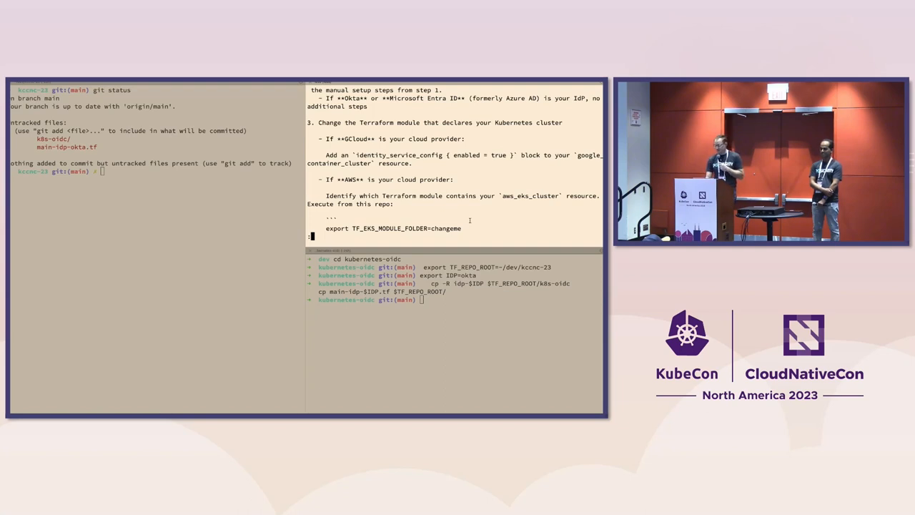
scroll(down, 3)
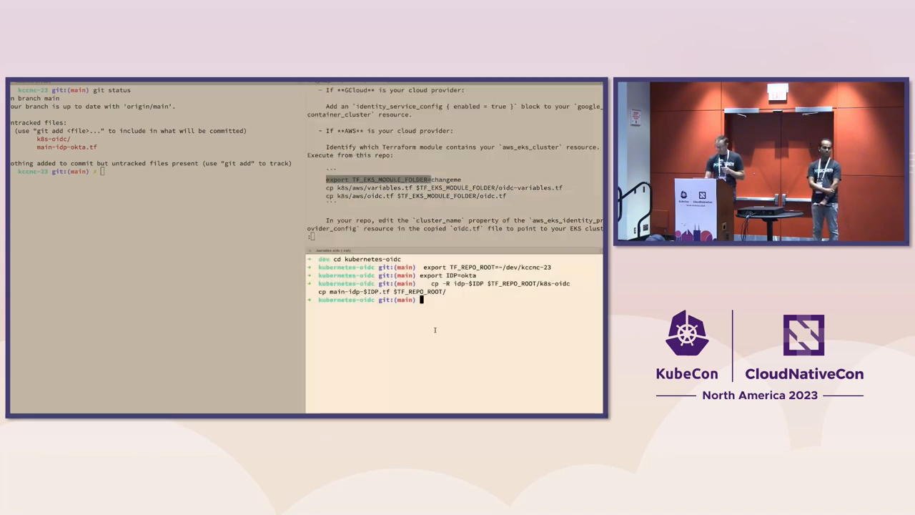
Export TF_EKS_MODULE_FOLDER=~/dev/kccnc-23/k8s/aws-eks and copy oidc-variables.tf and oidc.tf there
text(export TF_EKS_MODULE_FOLDER=)
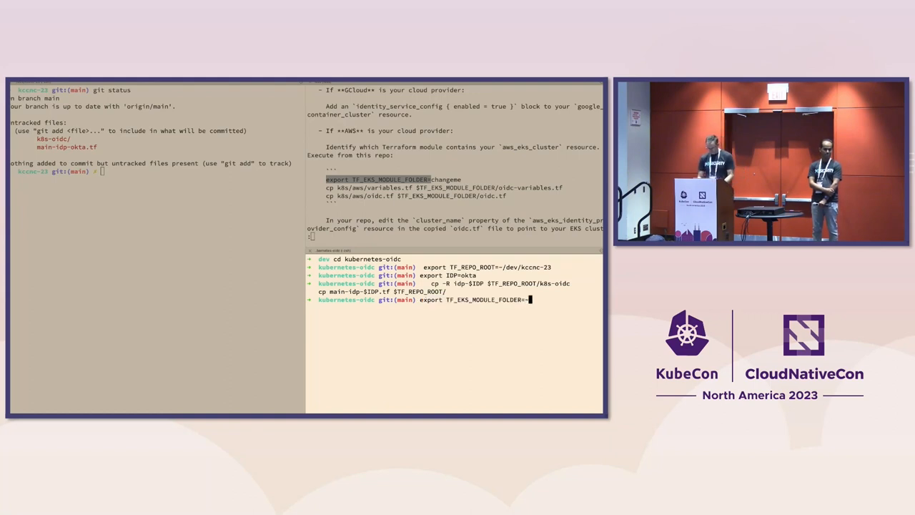
text(~/dev/kccnc-23/)
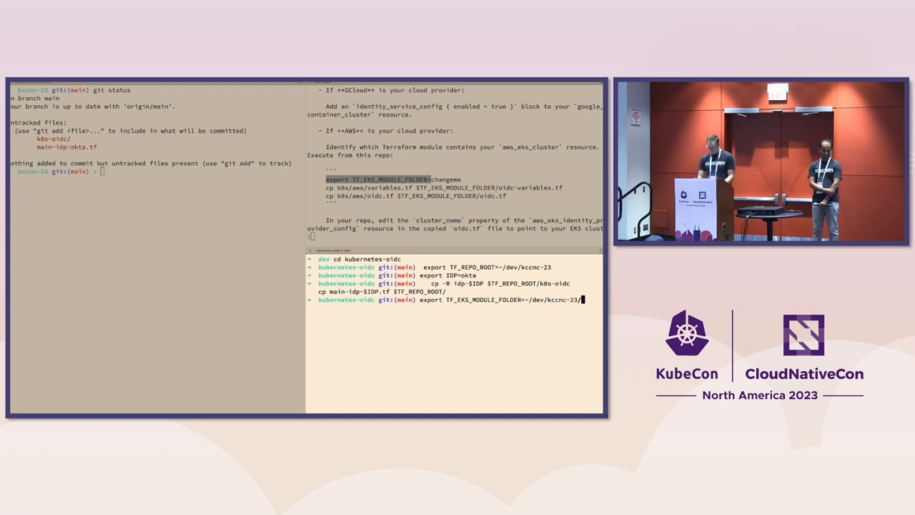
text(k8s/aws-eks)
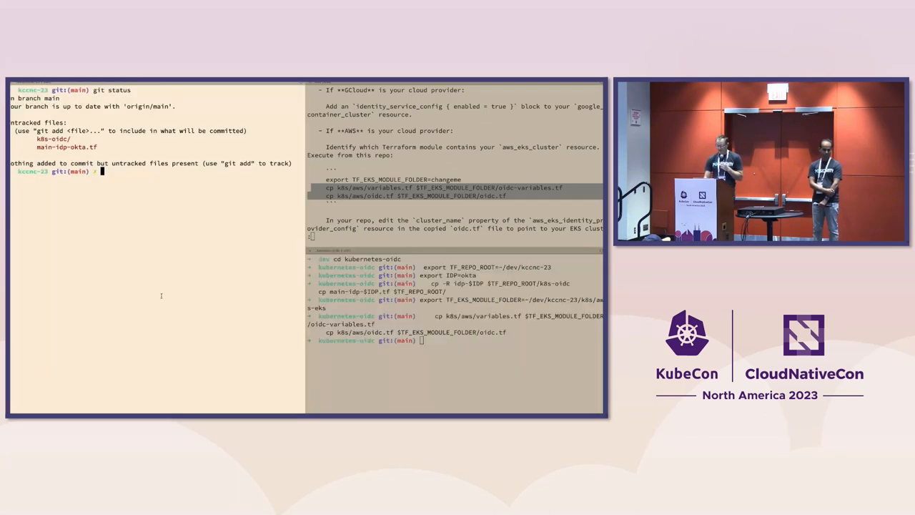
text(v)
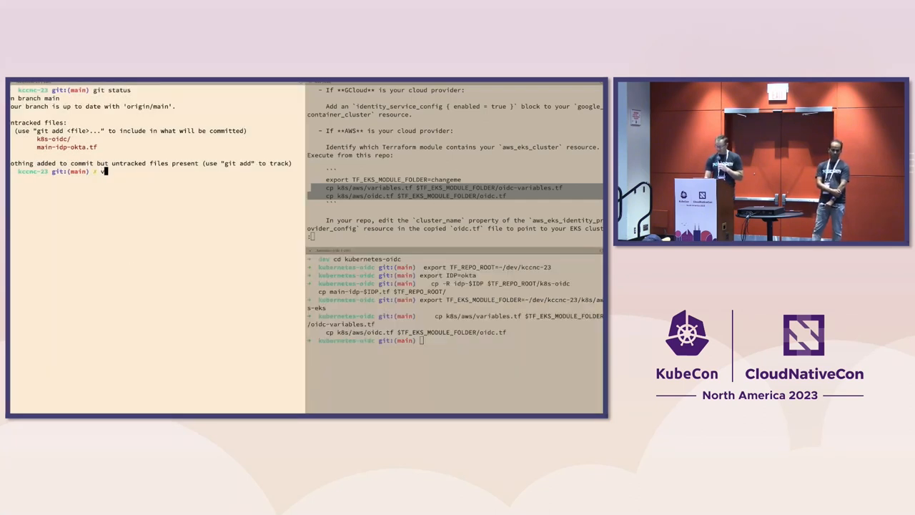
text(vi)
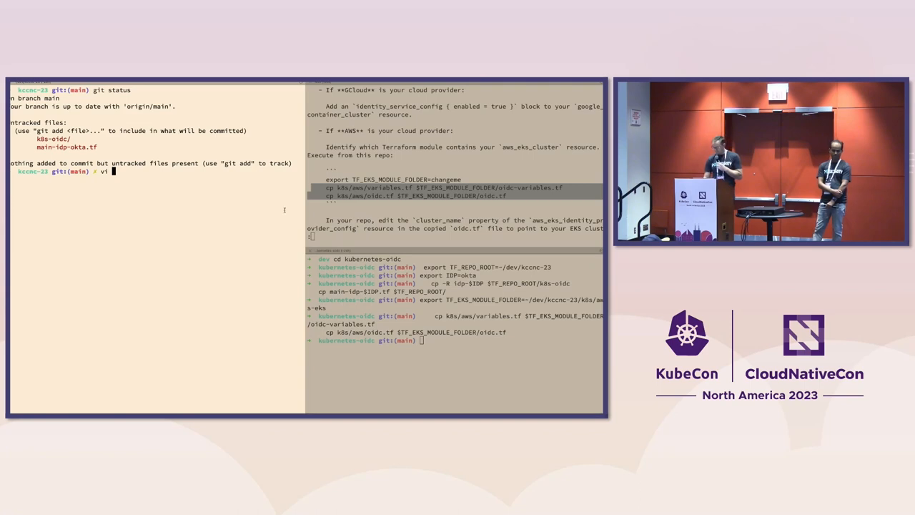
scroll(down, 3)
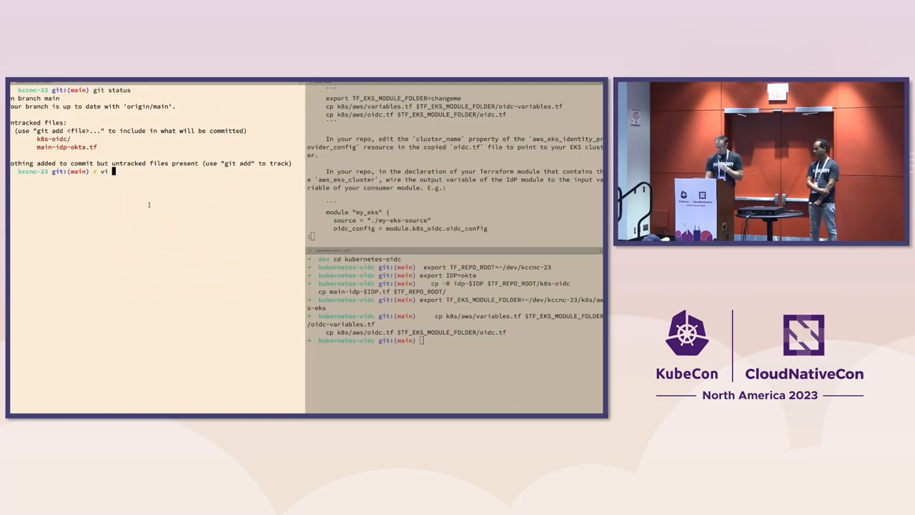
text(k8s/aw)
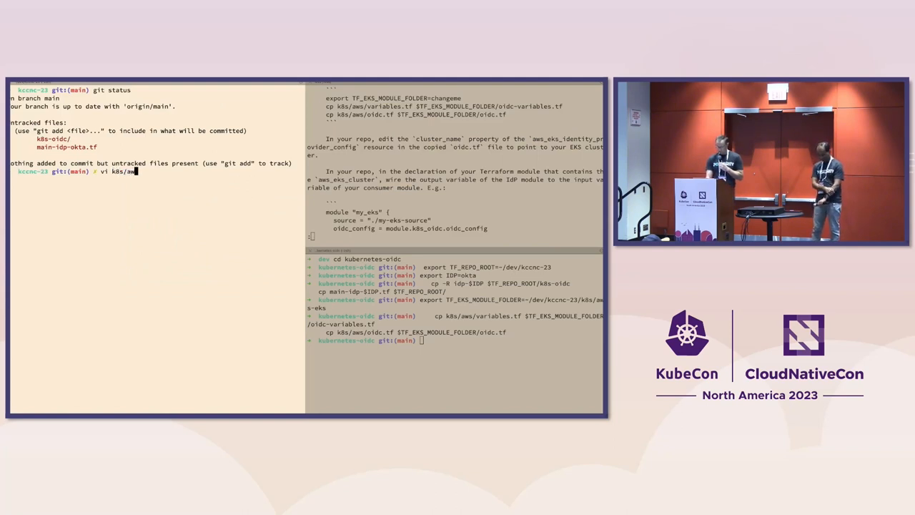
text(s-eks/oidc)
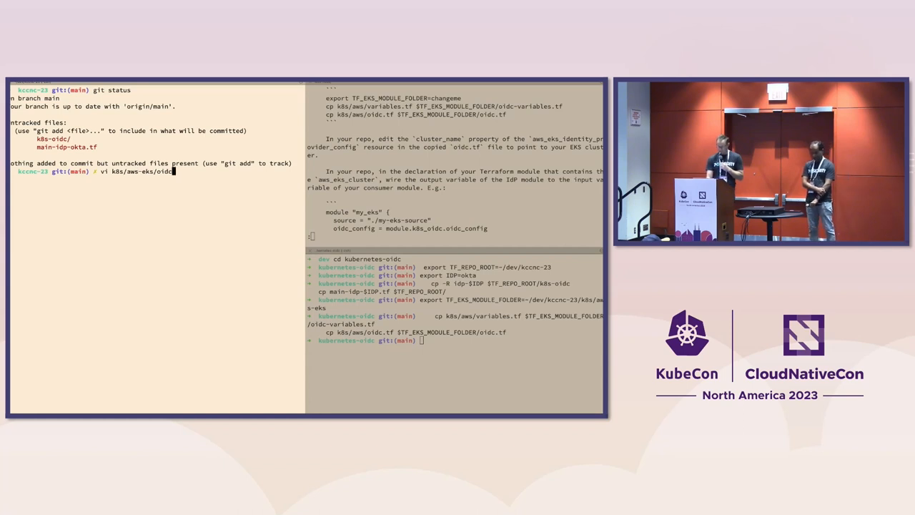
text(.tf)
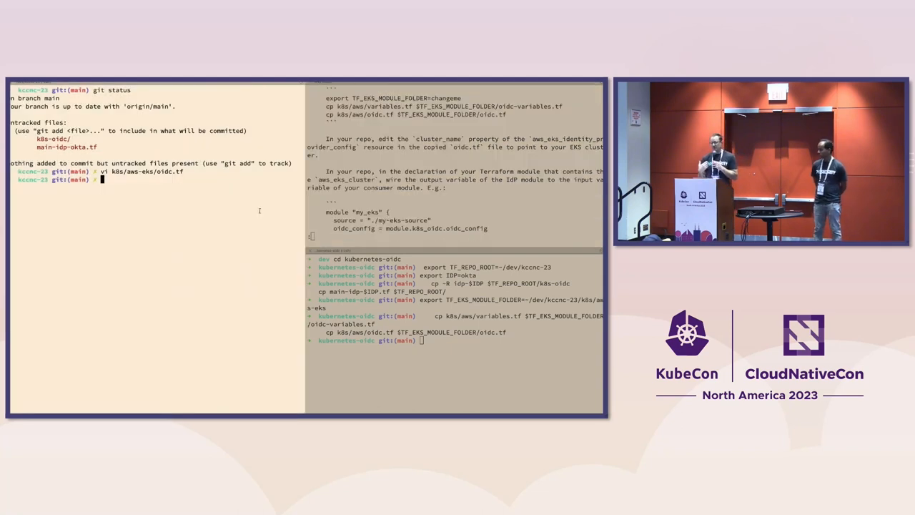
Add oidc_config = module.k8s_oidc.oidc_config to main.tf's aws_eks module and save
text(v)
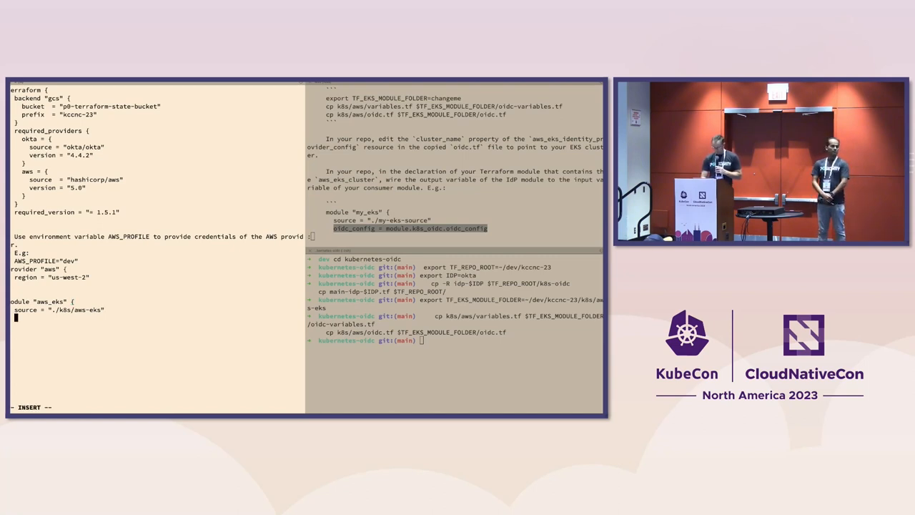
text(oidc_config = module.k8s_oidc.oidc_config)
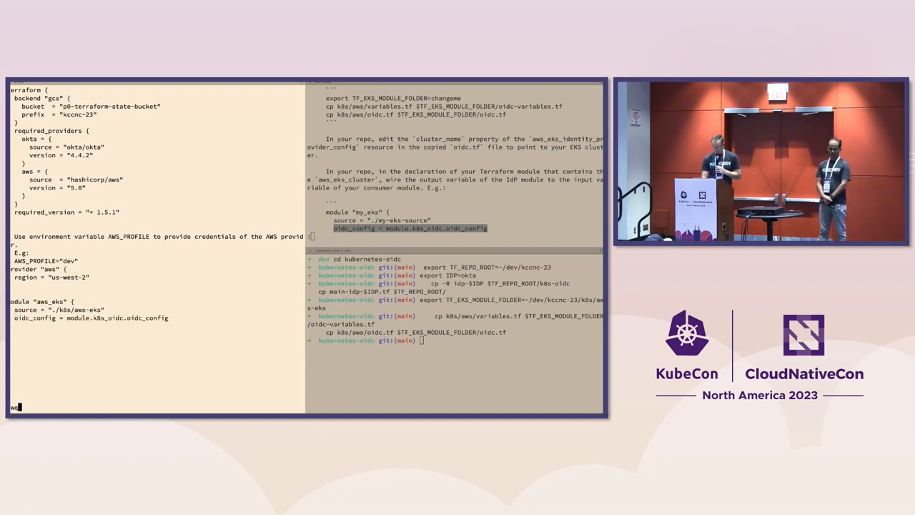
text(git status)
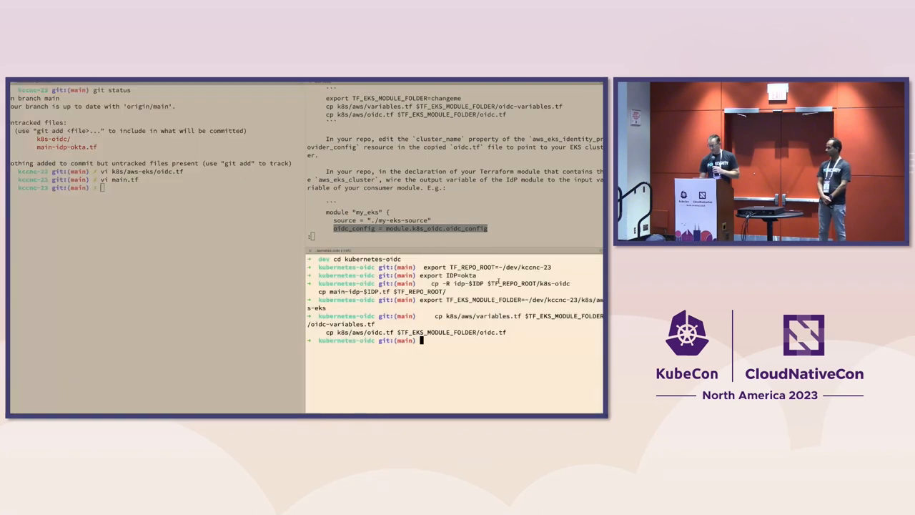
scroll(down, 3)
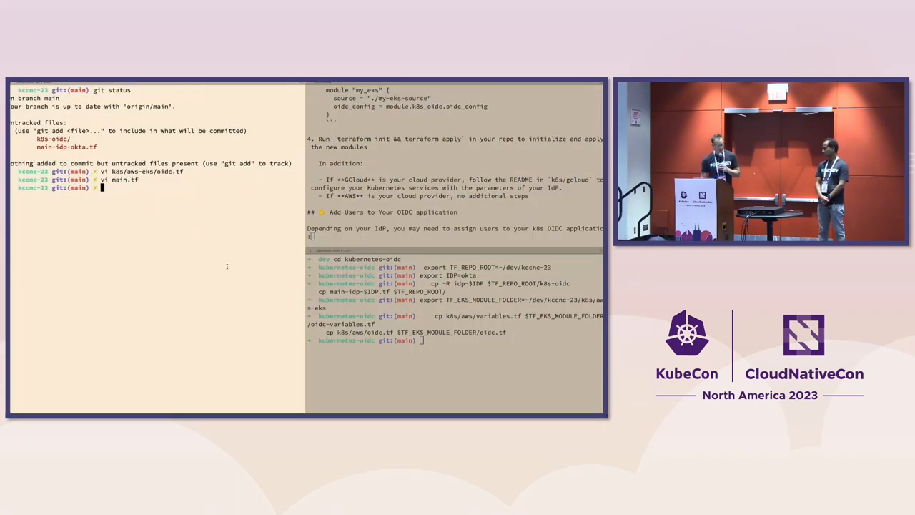
Run terraform init and terraform plan, reviewing the EKS identity provider and Okta app resources
text(tee)
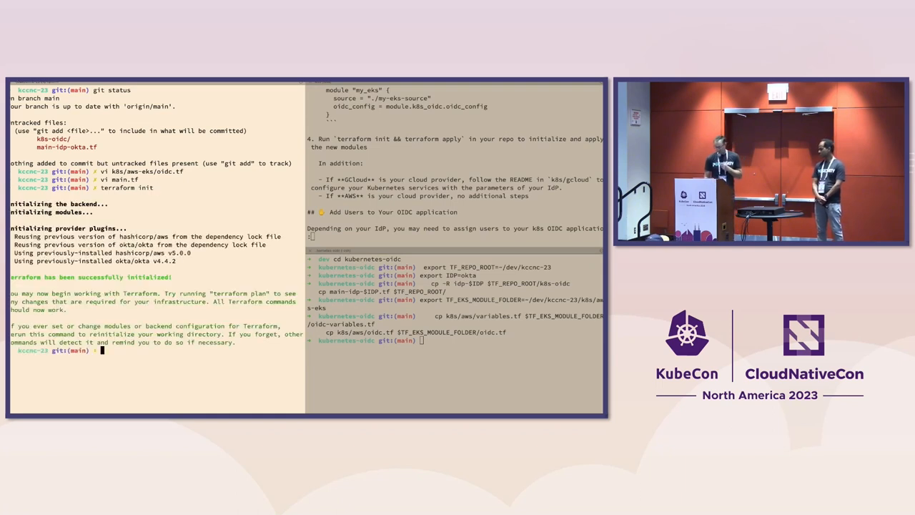
text(terrafor)
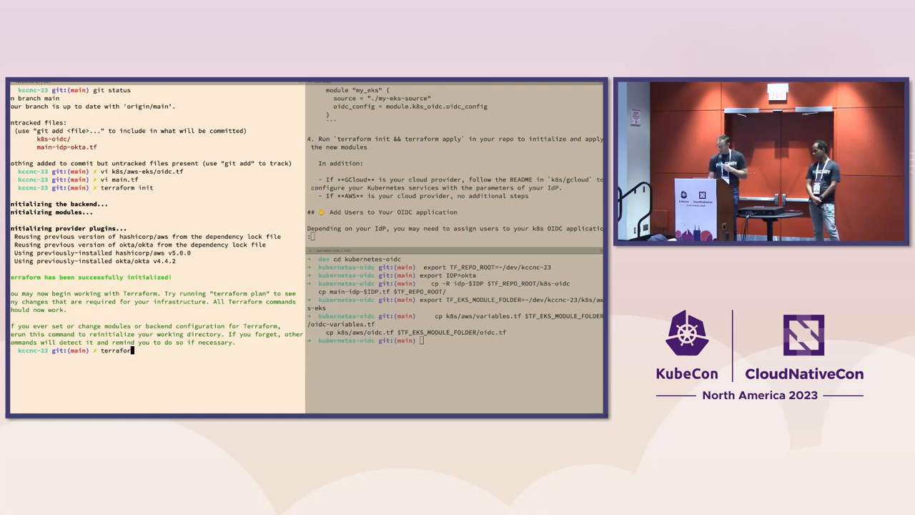
text(plan)
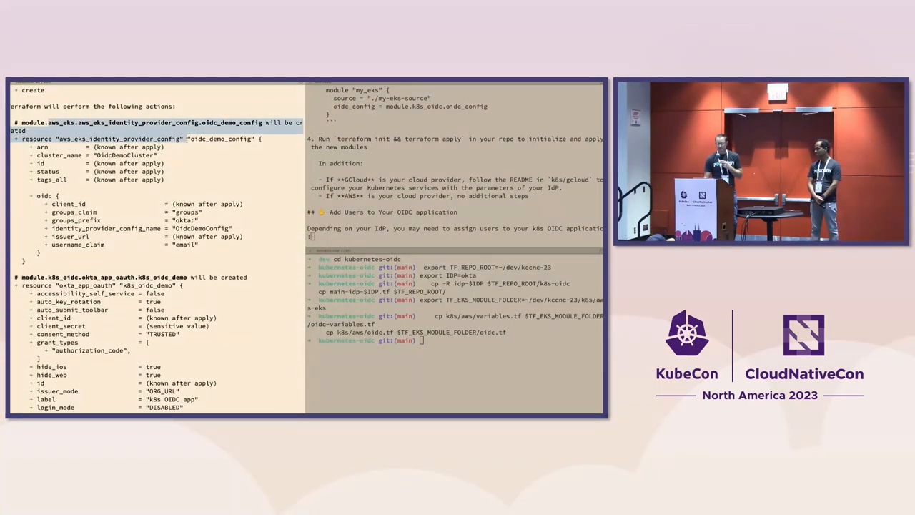
scroll(down, 3)
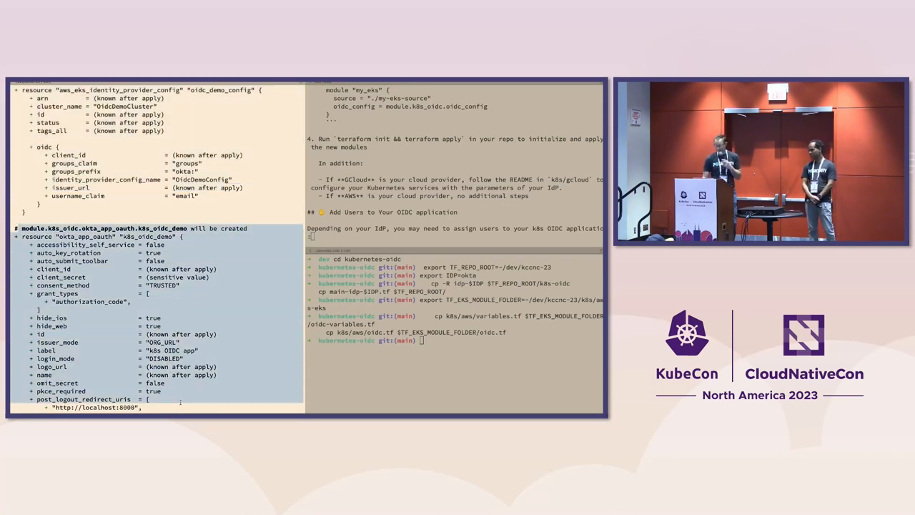
scroll(down, 3)
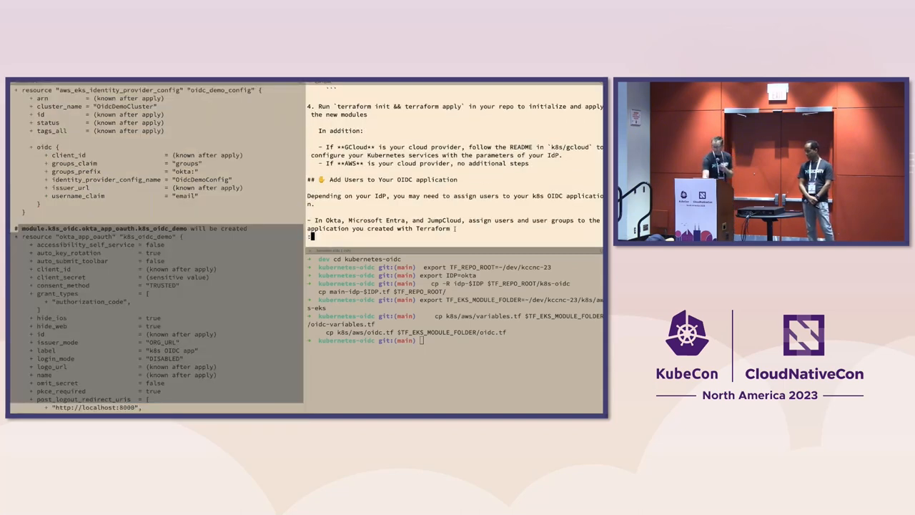
scroll(down, 3)
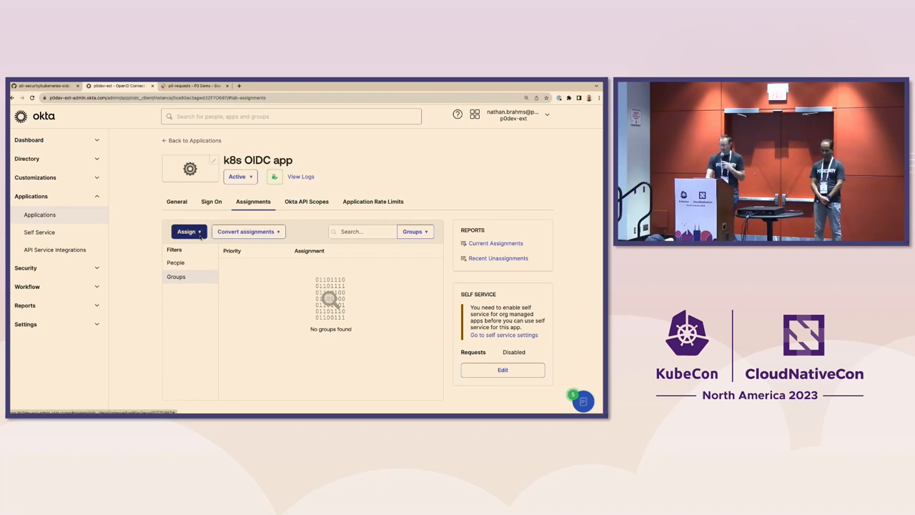
Assign a user group to the k8s OIDC app from its Assignments tab
click(185, 231)
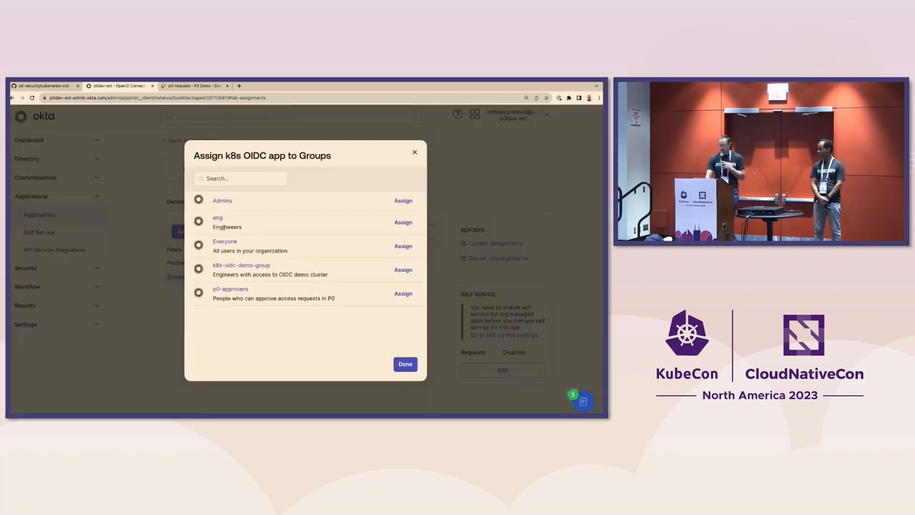
click(405, 364)
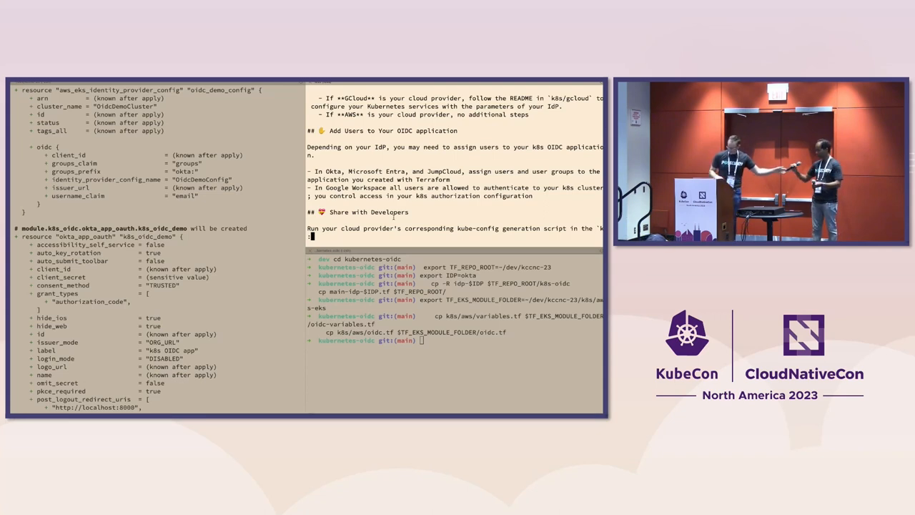
Copy kubectl-config-script to $TF_REPO_ROOT, run the generated setup-k8s-oidc.sh, and query pods
scroll(down, 3)
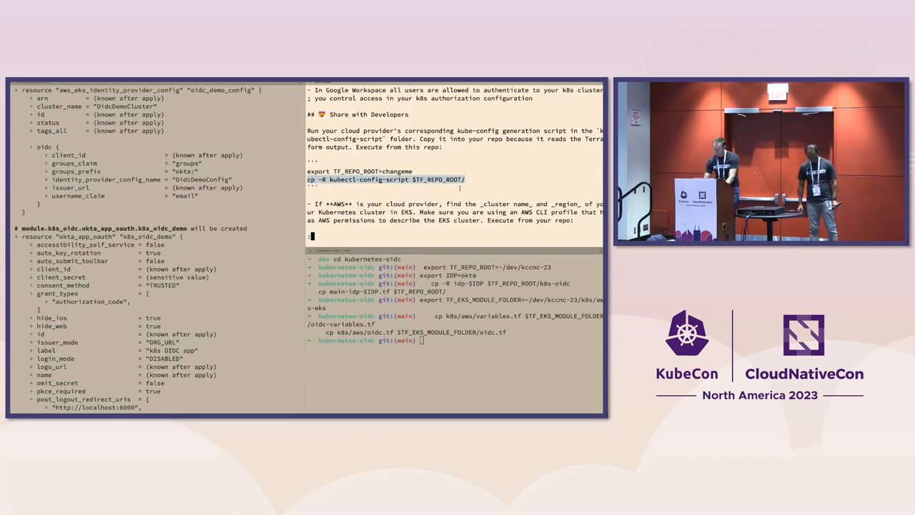
key(Enter)
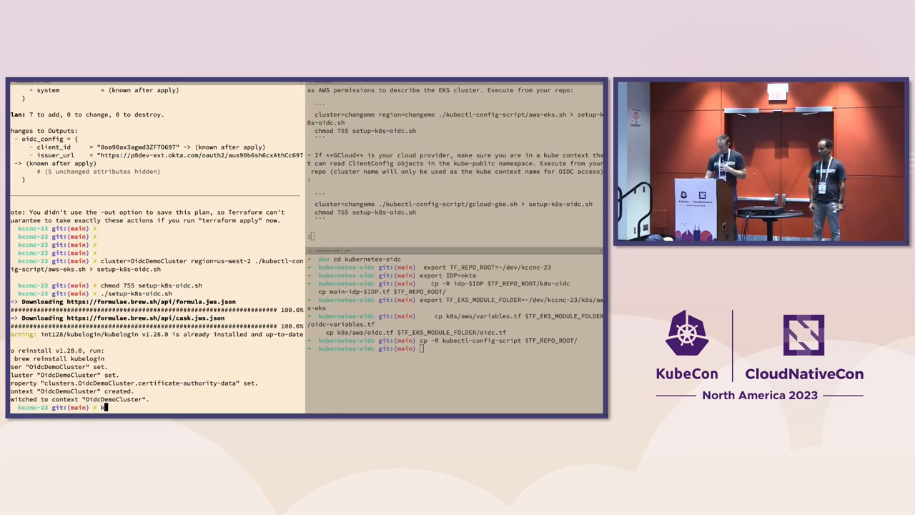
text(kubectl)
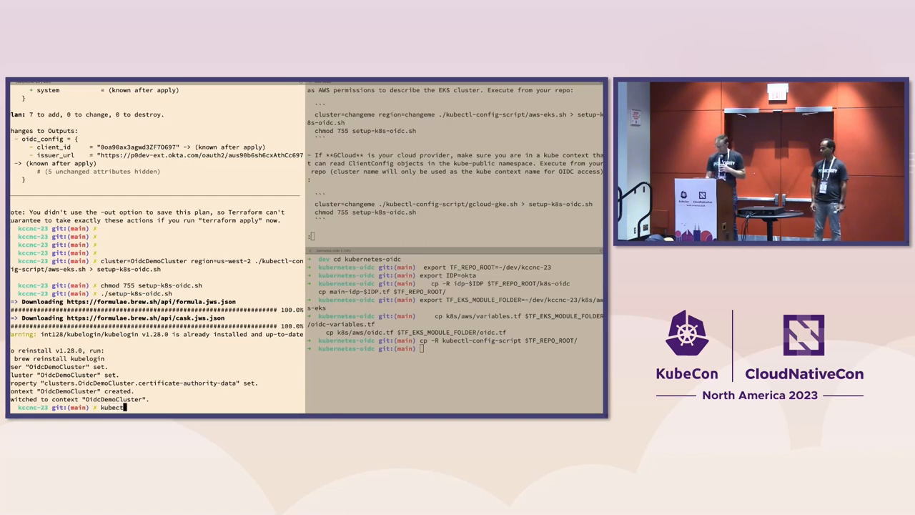
text(get)
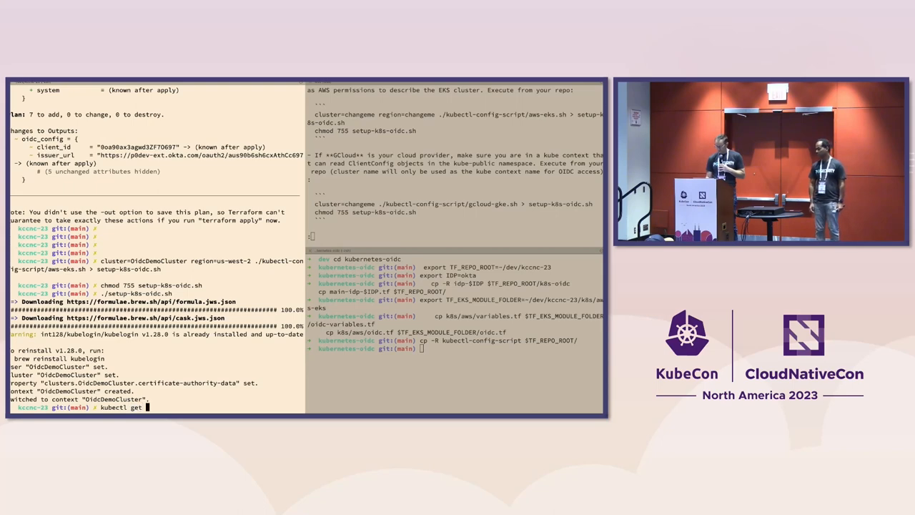
text(po)
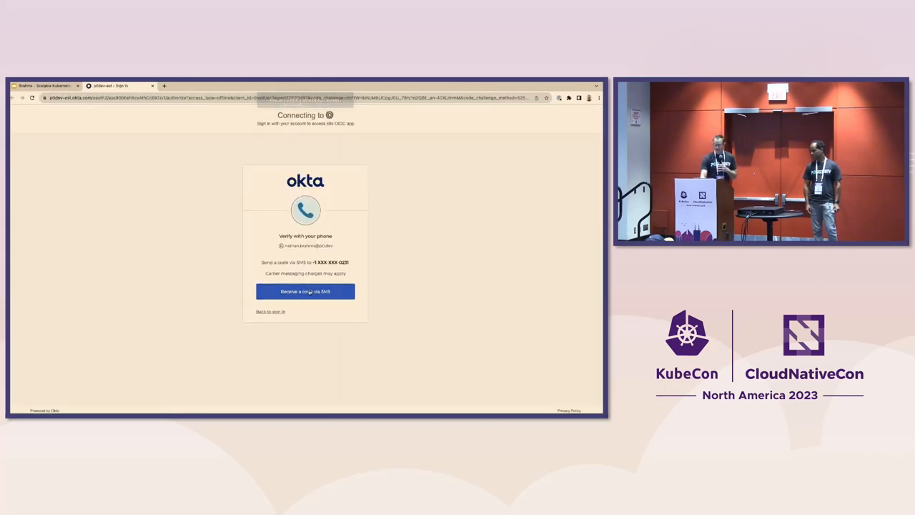
click(305, 291)
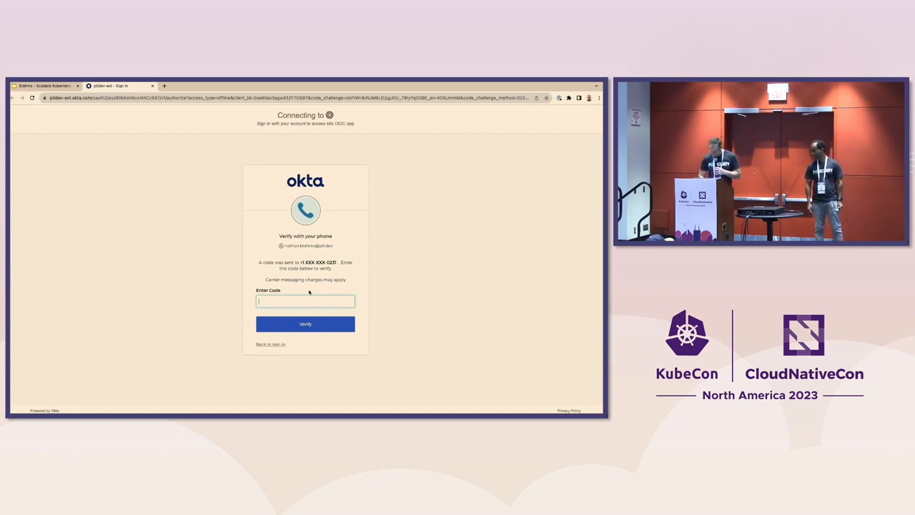
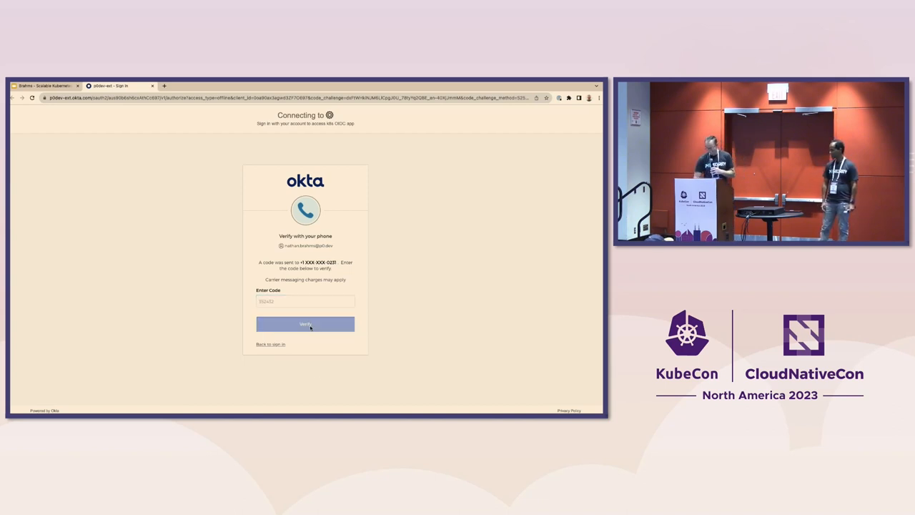
click(305, 323)
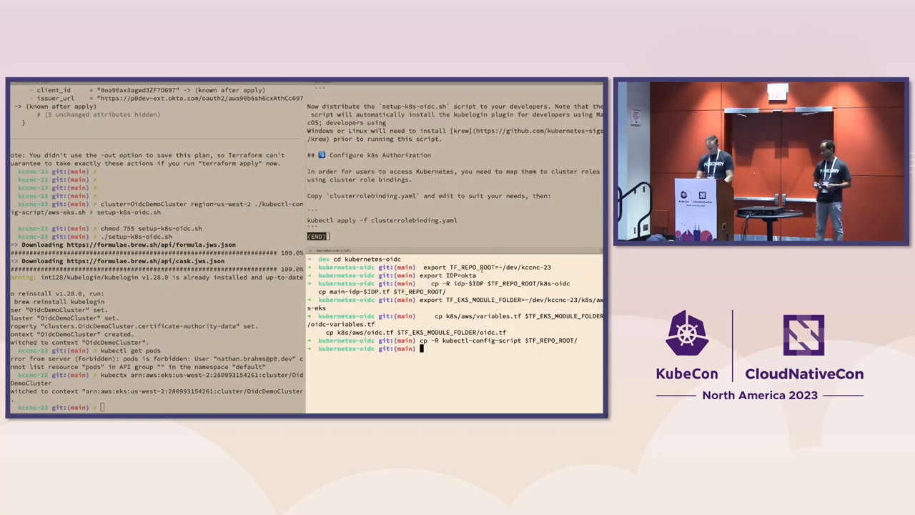
Edit clusterrolebinding.yaml in vi so the oidc-demo binding's subject is the okta group
text(cp clusterrolebinding.yaml)
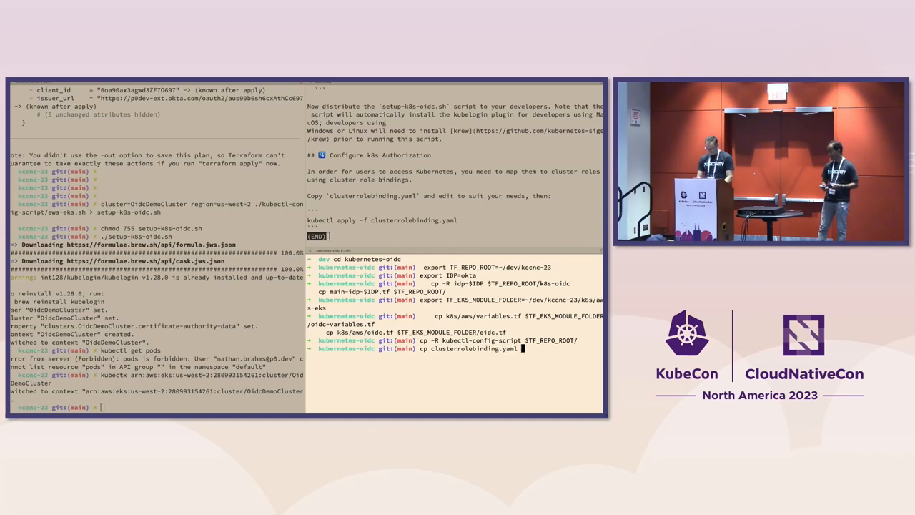
text(TF_REPO_ROOT)
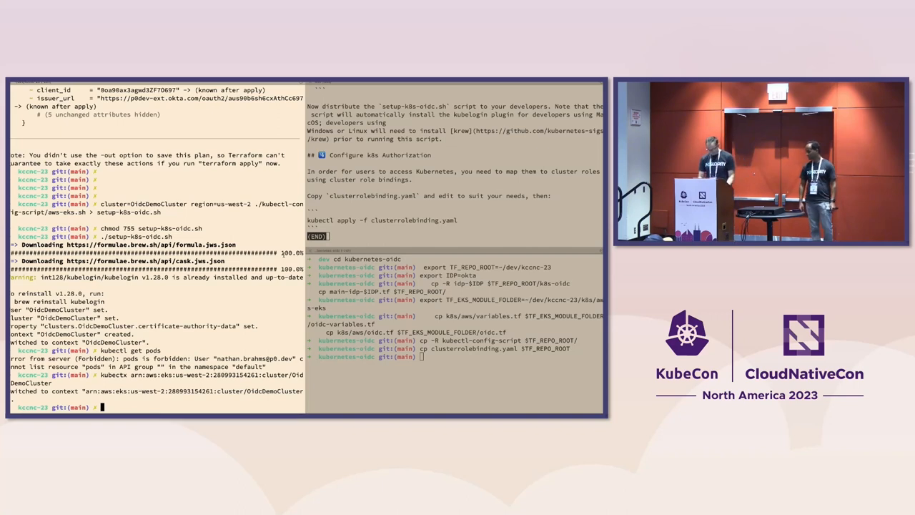
text(vi clusterrolebinding.yaml)
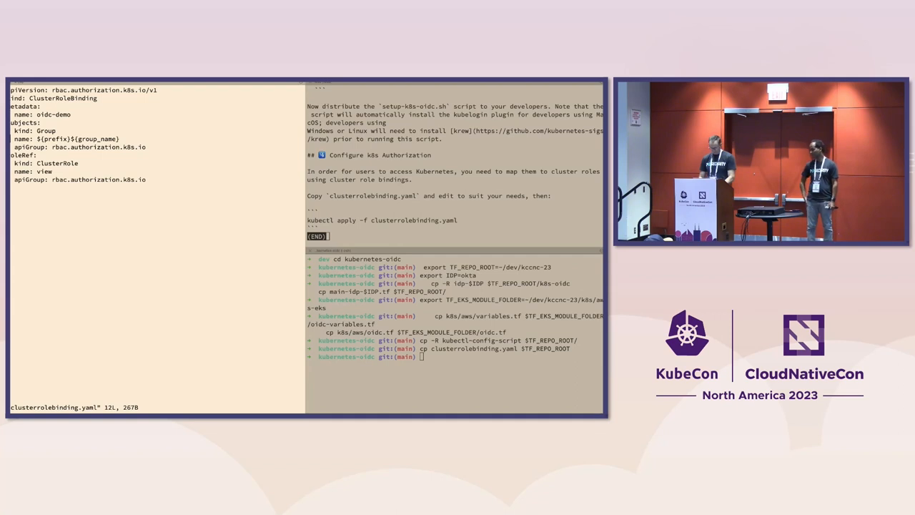
key(i)
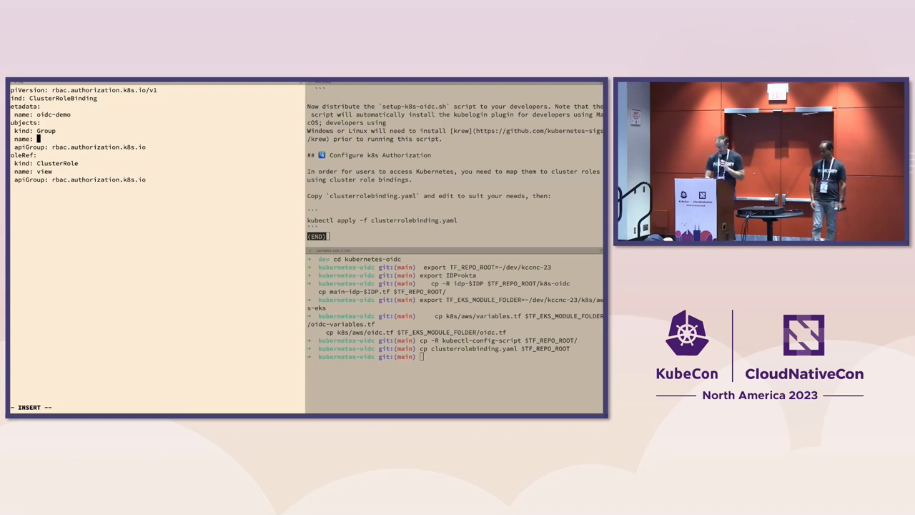
text(okta)
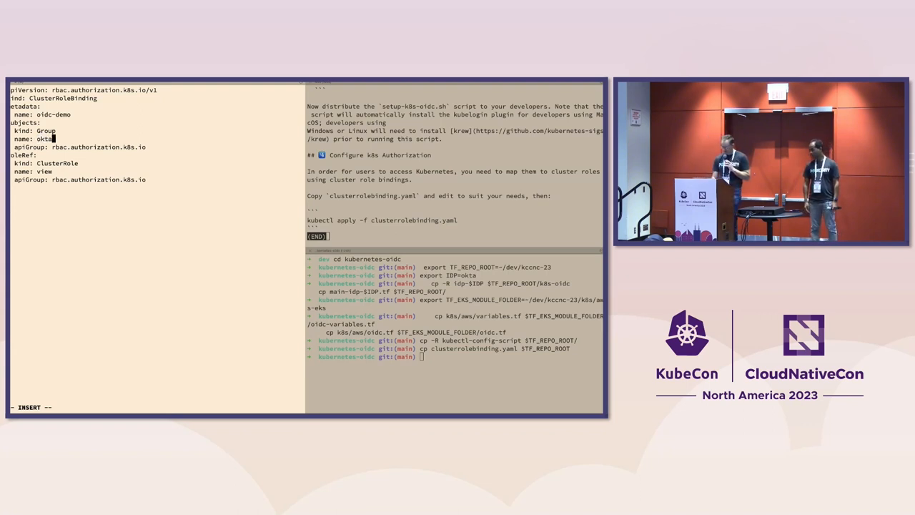
text(:e)
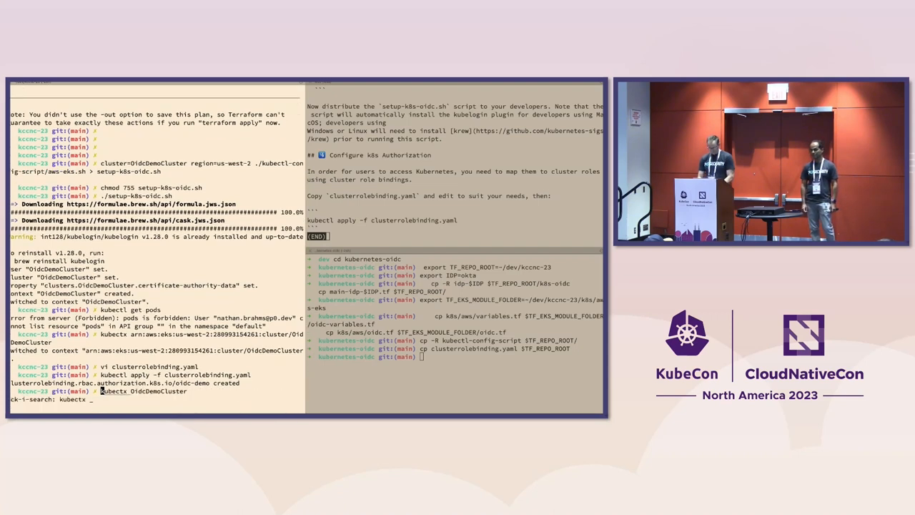
Switch to the OidcDemoCluster context and list pods, showing the running nginx ingress controller
key(Enter)
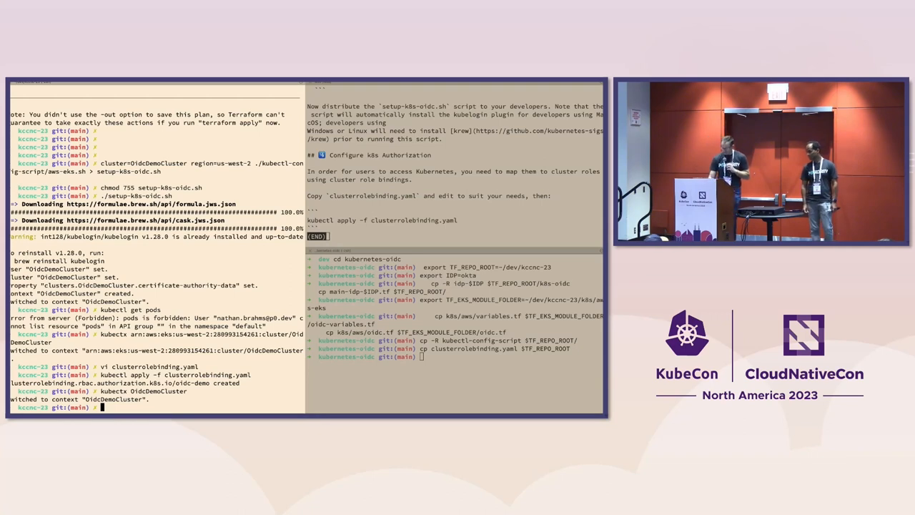
text(kubectl get po)
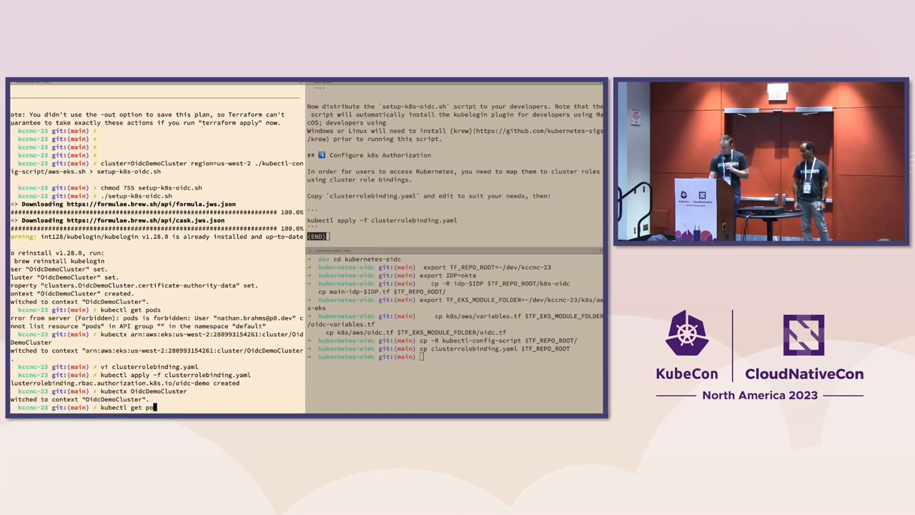
key(Return)
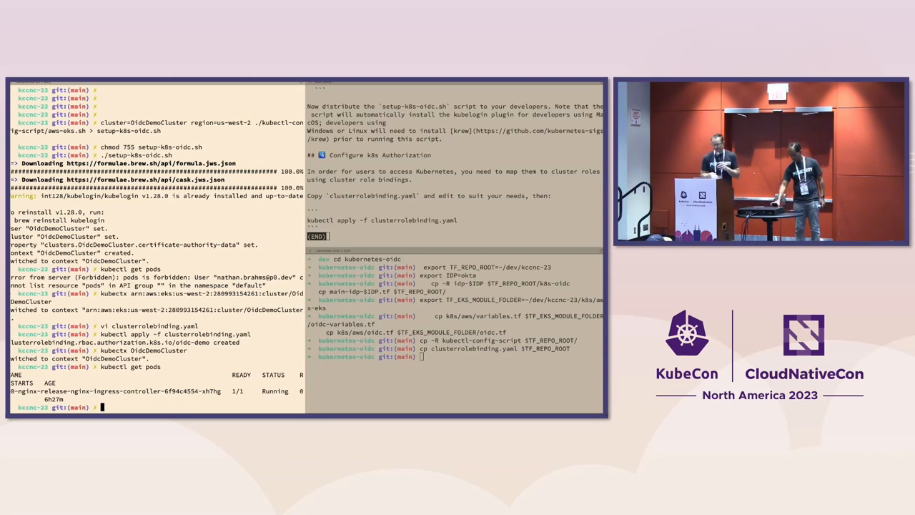
text(ku)
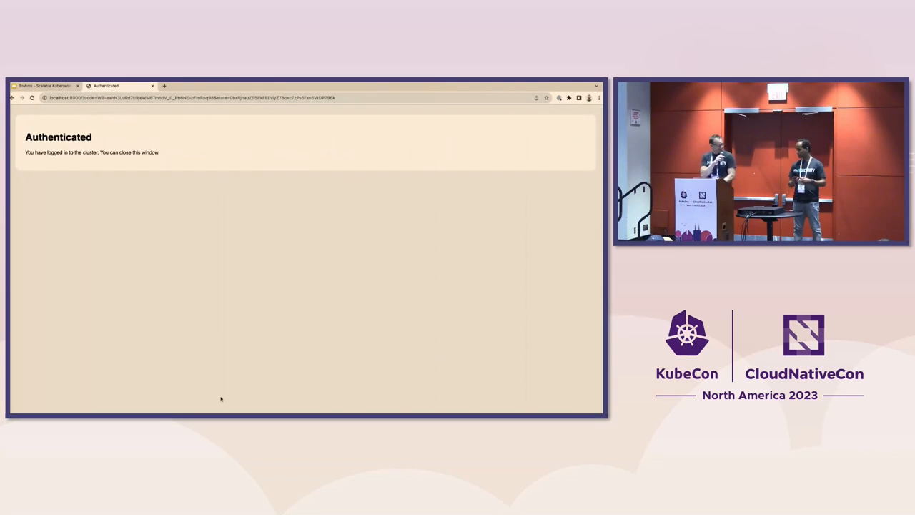
mouse_move(110, 142)
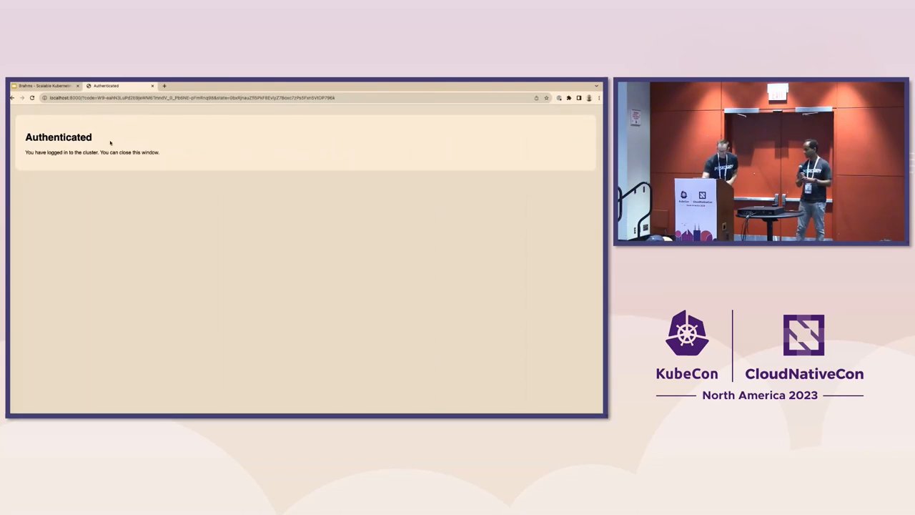
Navigate the Okta admin console to give the eng group access to the k8s OIDC app
click(45, 86)
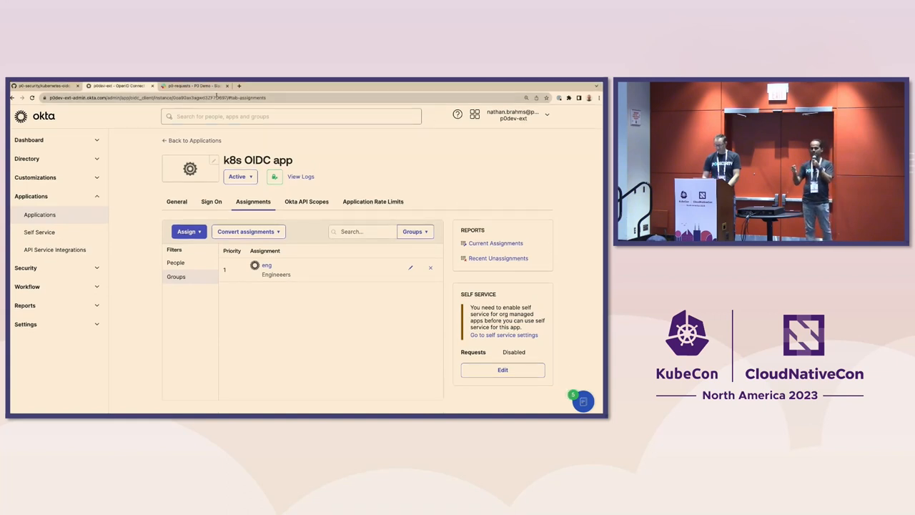
In p0-requests, send /p0 request k8s and choose Kubernetes resource as the access type
click(193, 85)
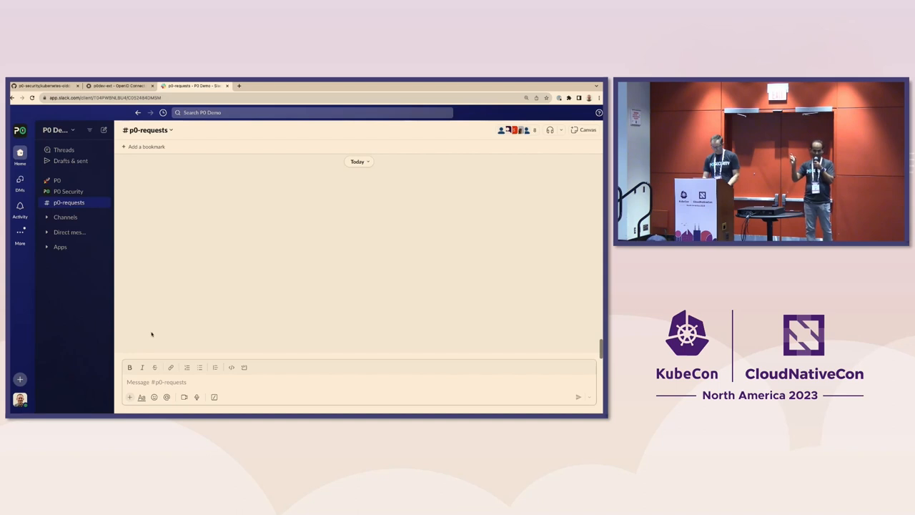
text(/p0 request)
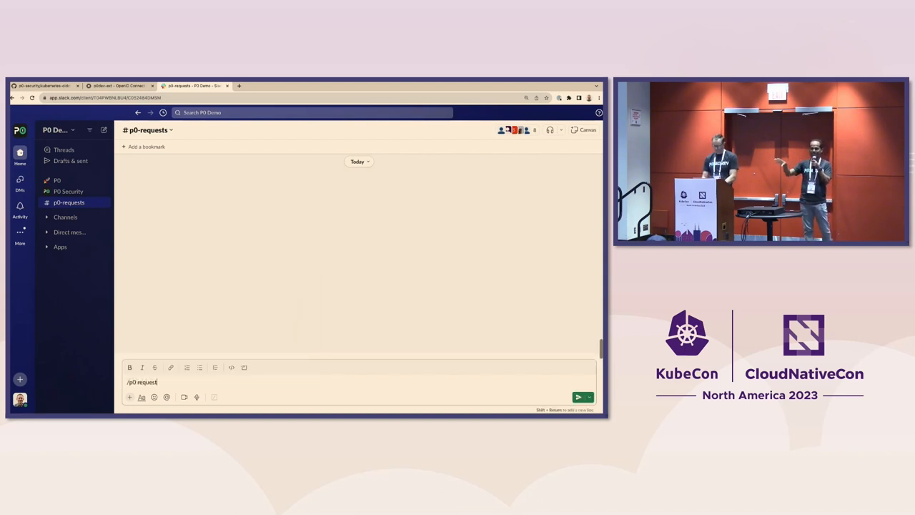
text(k8s)
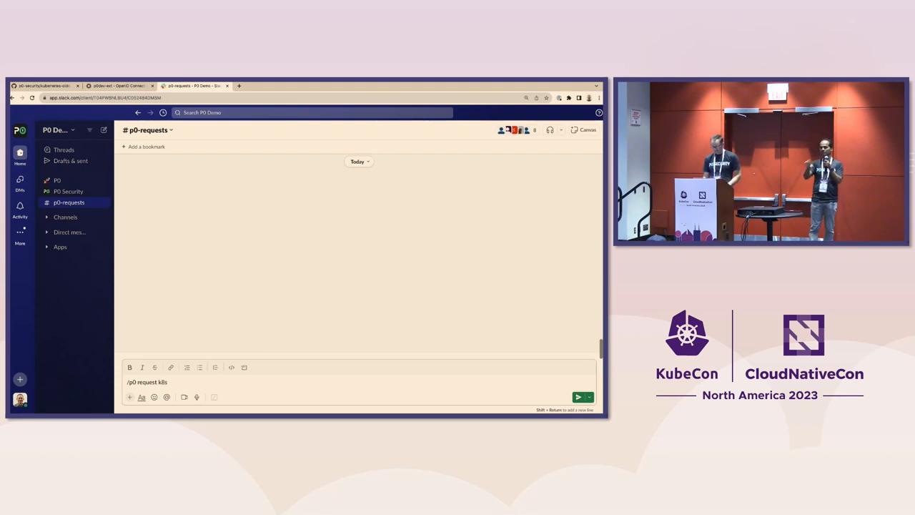
click(582, 397)
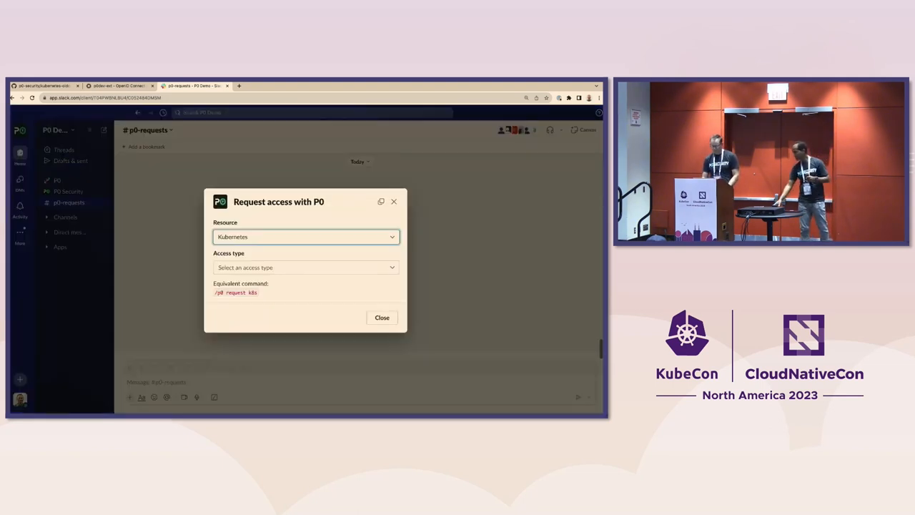
click(305, 266)
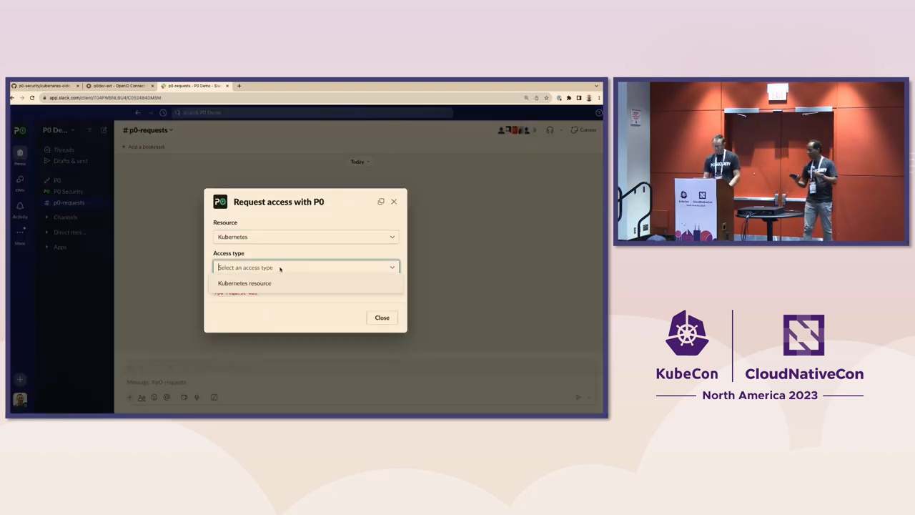
click(243, 283)
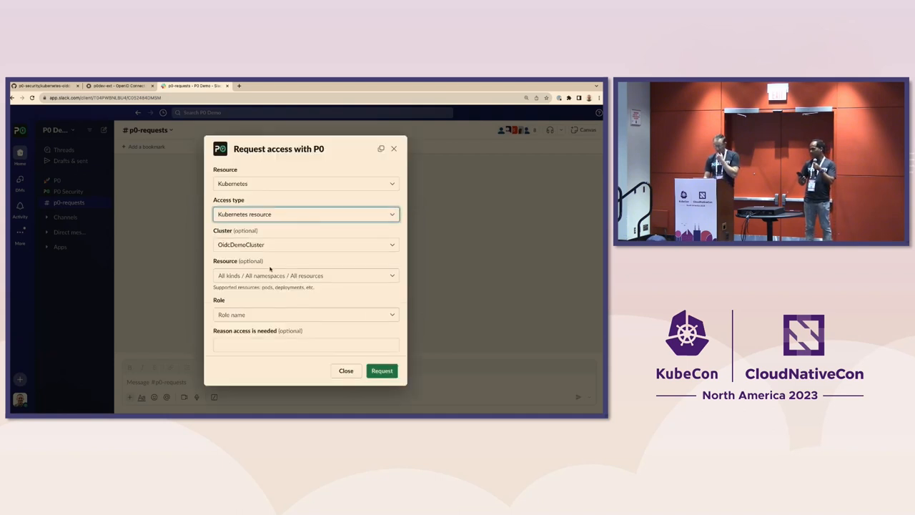
Request CuratedRole / delete on the nginx ingress pod with reason KCCNC23!
click(306, 275)
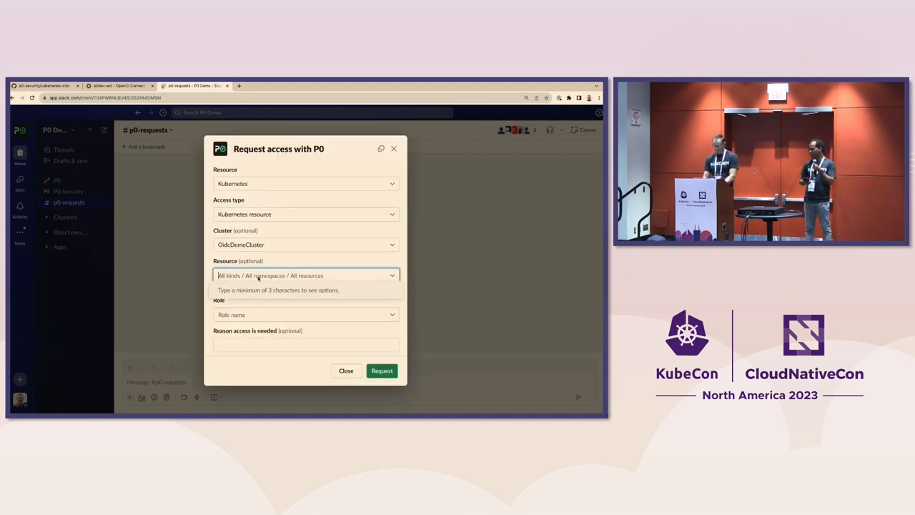
text(pod)
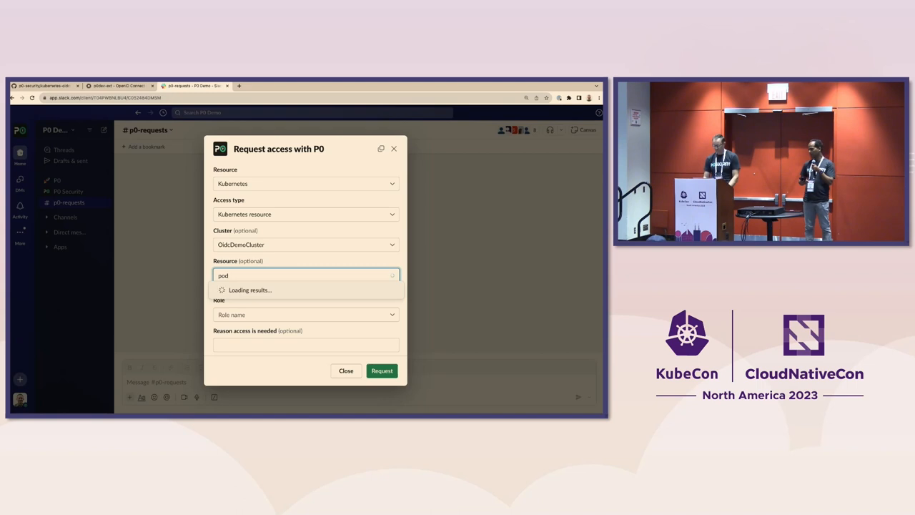
click(305, 290)
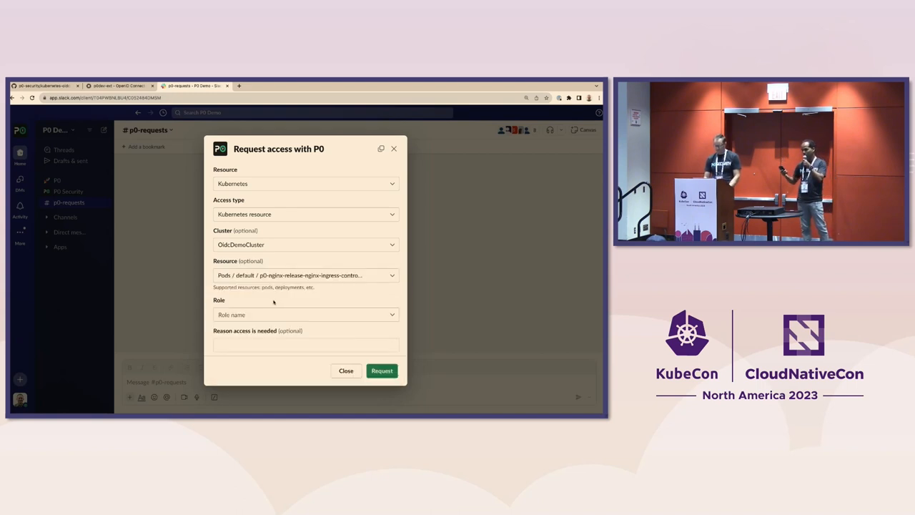
text(dele)
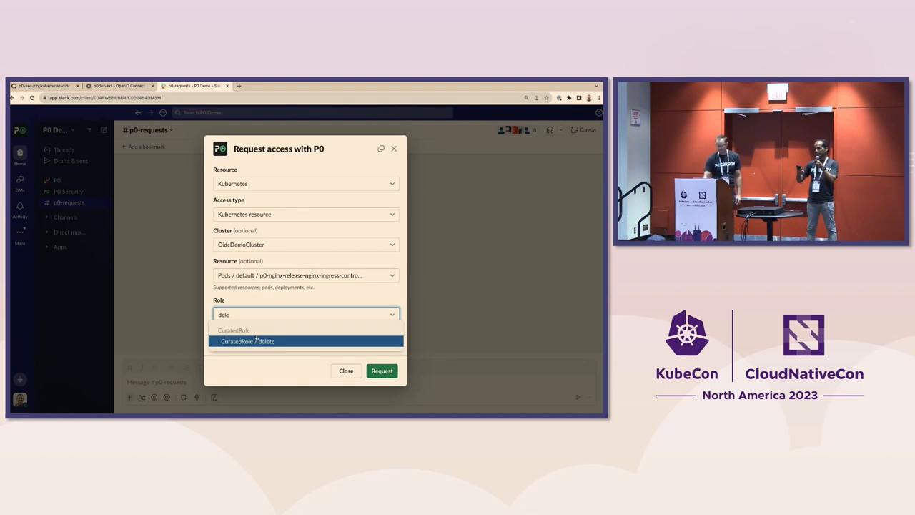
click(247, 341)
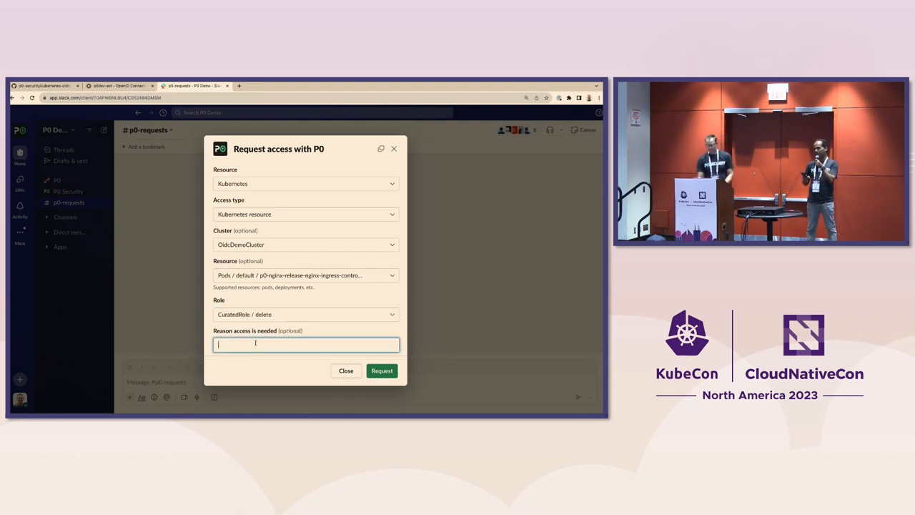
text(KCC)
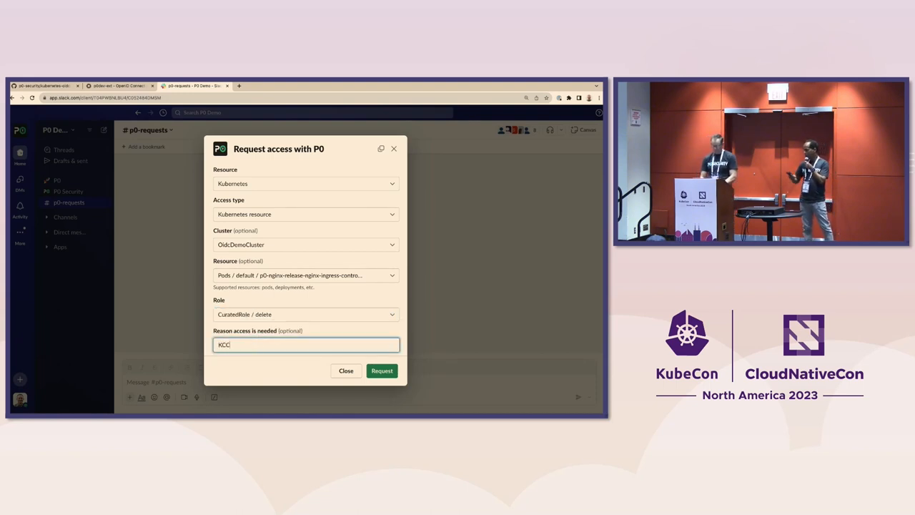
text(NC23!)
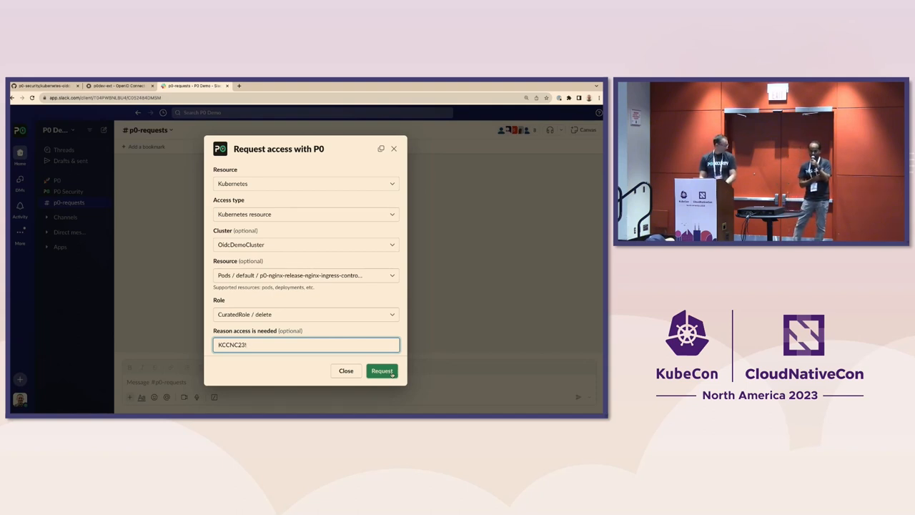
click(382, 370)
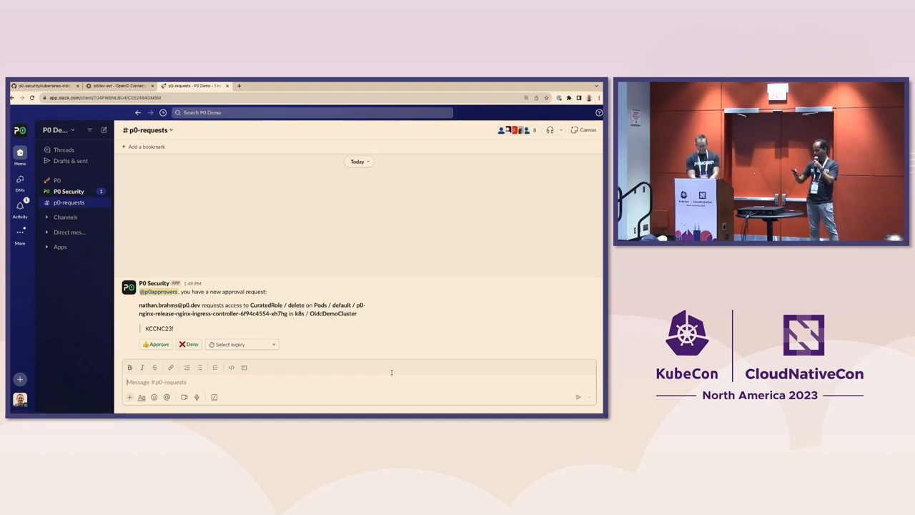
Set the access expiry to 1 hour and approve the pod-delete request
click(242, 344)
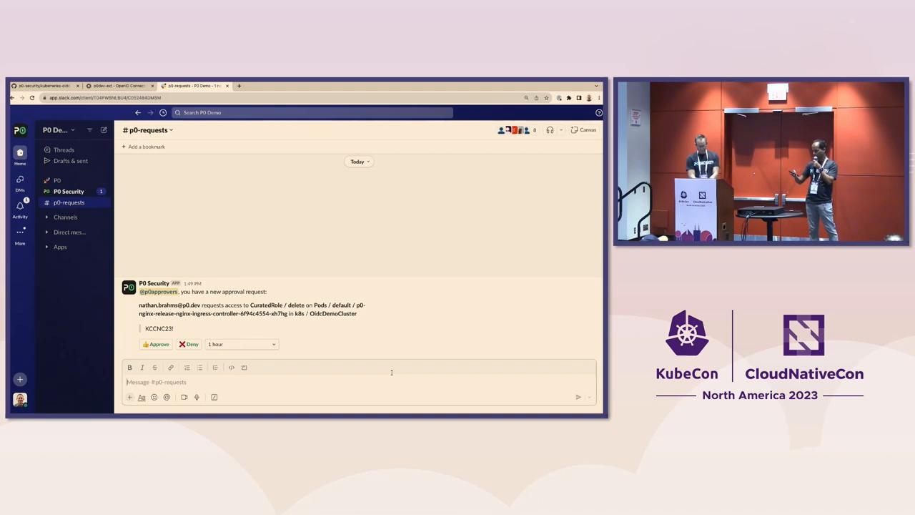
click(156, 344)
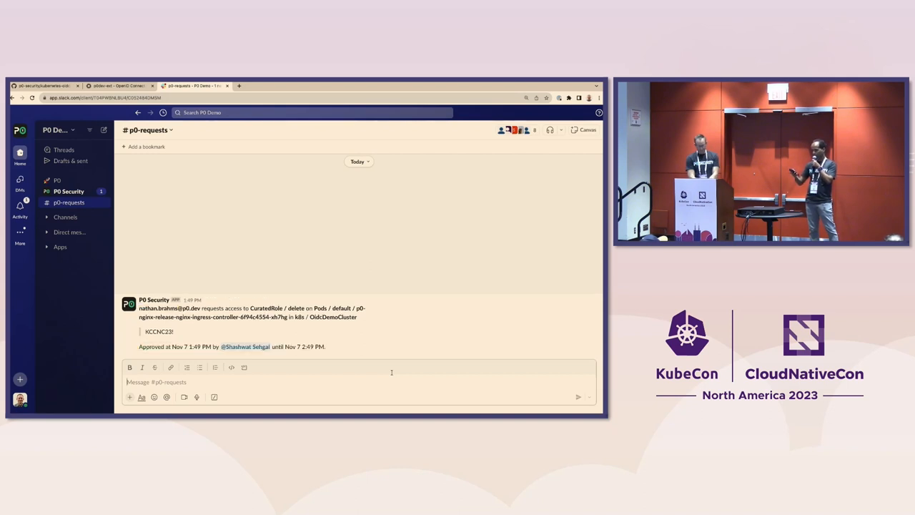